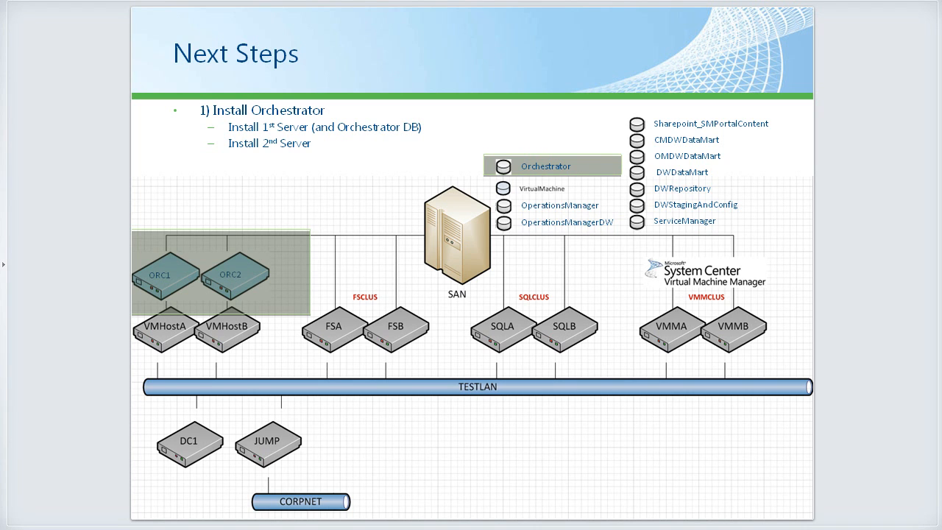
# Step: Advance past the Next Steps slide before bringing up the Orchestrator setup launcher
pyautogui.press('Right')
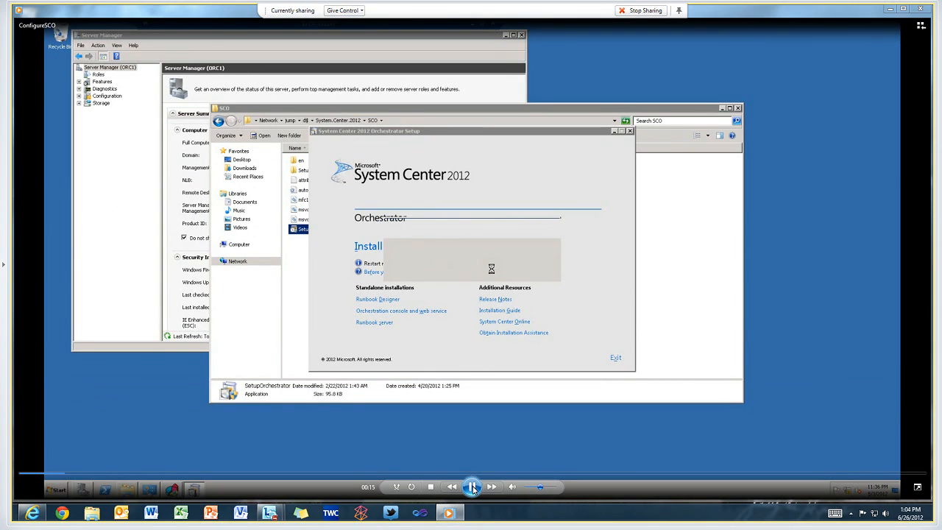
# Step: Start the Orchestrator install, accept the license terms and reach feature selection with all four components checked
pyautogui.click(368, 246)
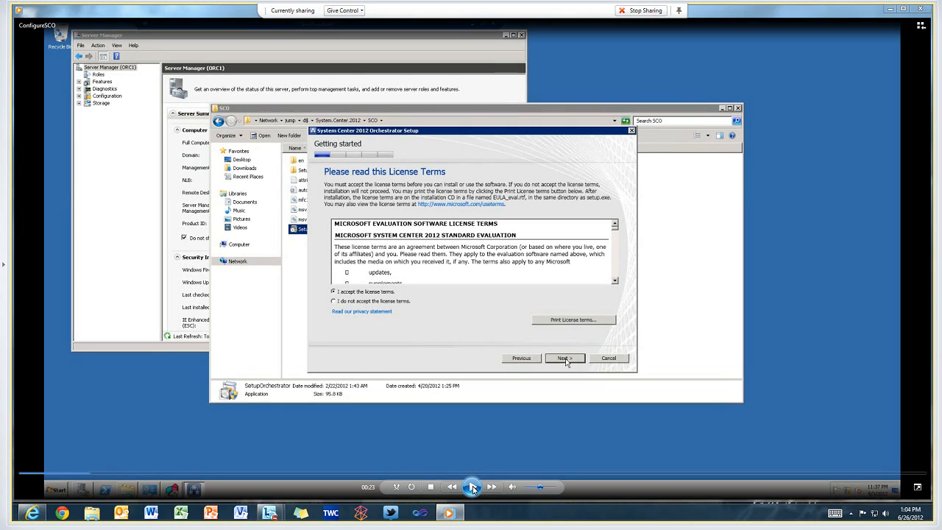
pyautogui.click(566, 357)
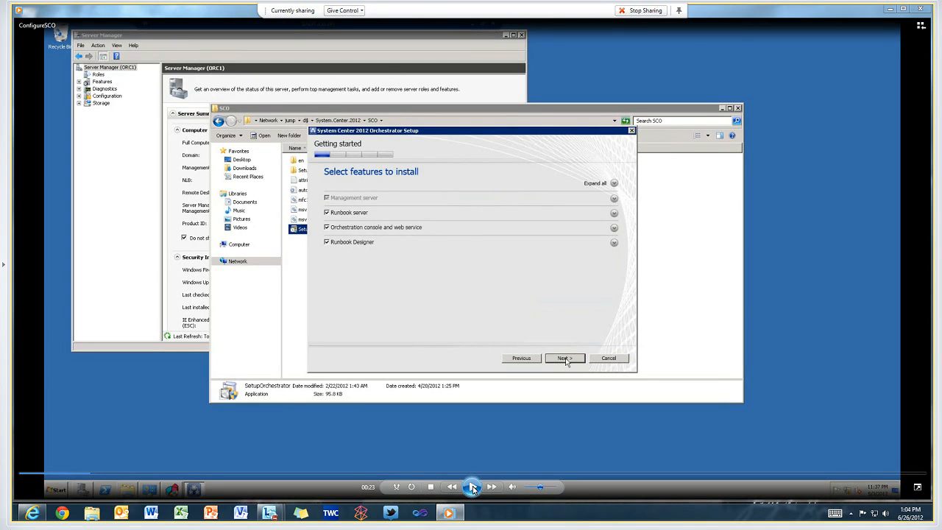
pyautogui.moveTo(412, 433)
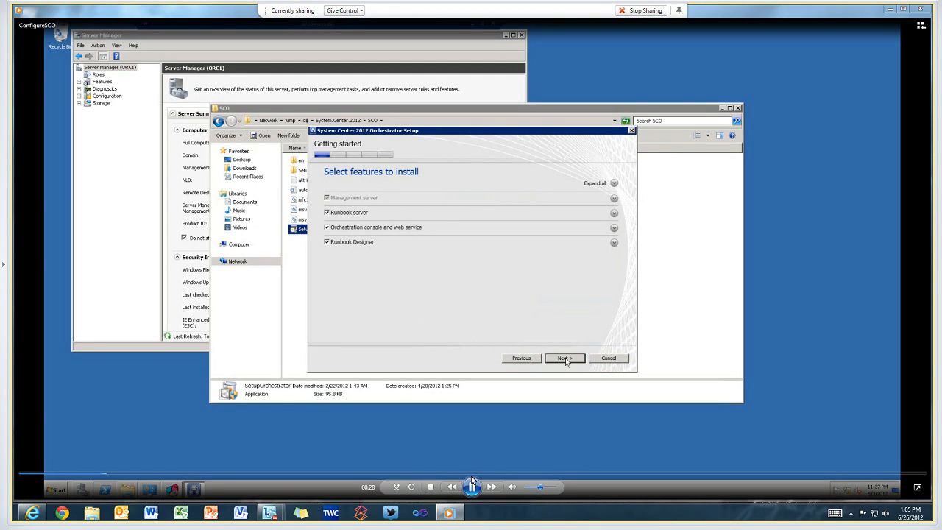
# Step: Confirm the selected features and have setup enable the missing IIS role prerequisite
pyautogui.click(565, 358)
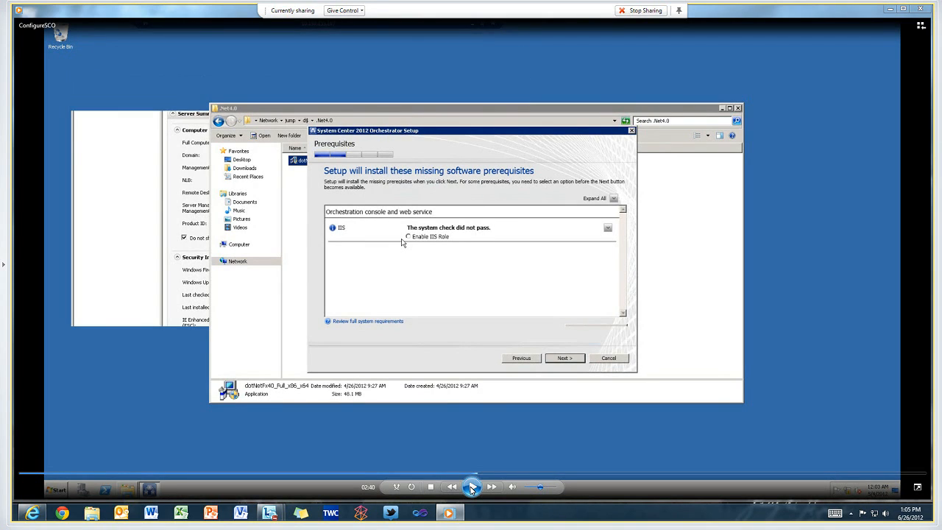
pyautogui.click(565, 358)
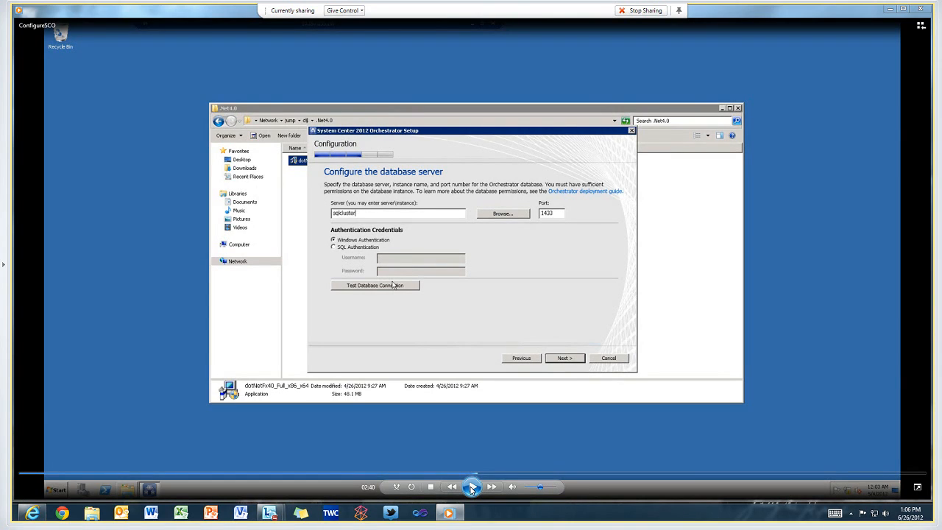
pyautogui.moveTo(395, 279)
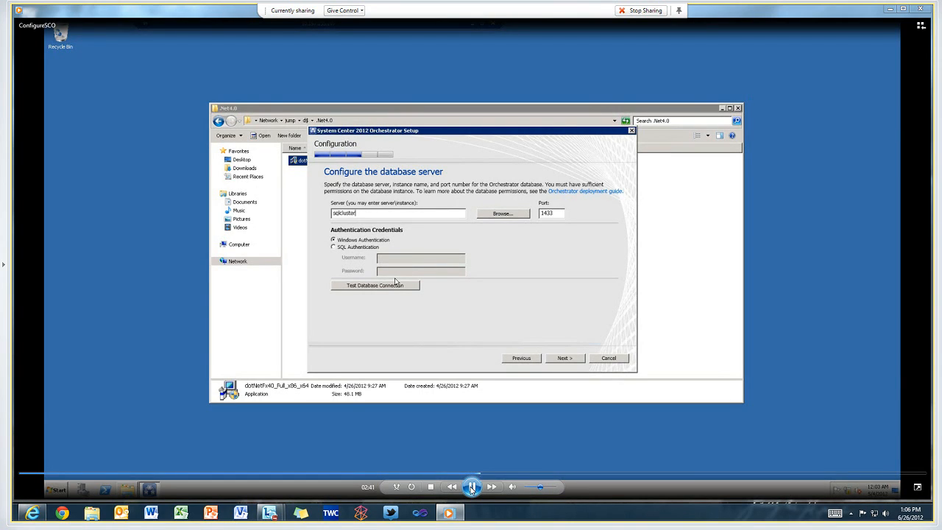
# Step: Test the sqlcluster database connection successfully and continue to the Configure the database page
pyautogui.click(373, 285)
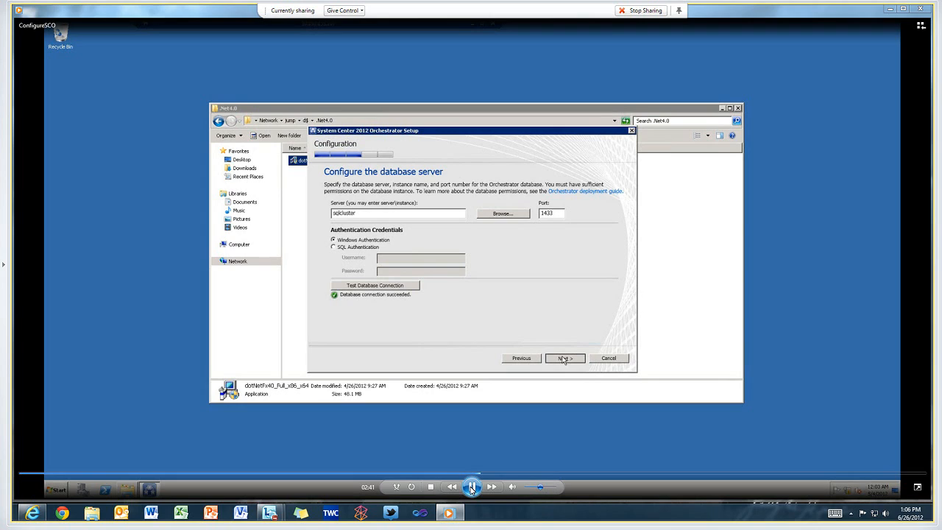
pyautogui.click(565, 360)
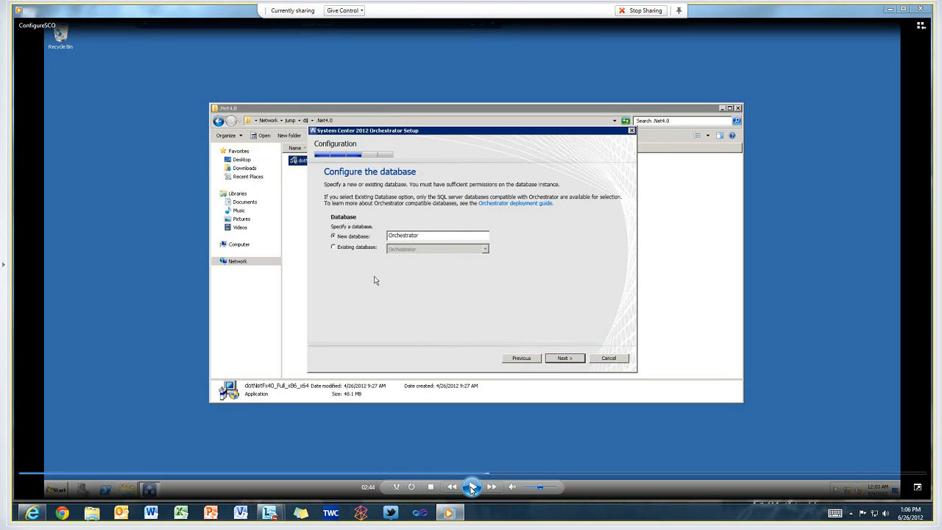
# Step: Move past the database and users group pages, ending back on an empty database server page
pyautogui.click(564, 358)
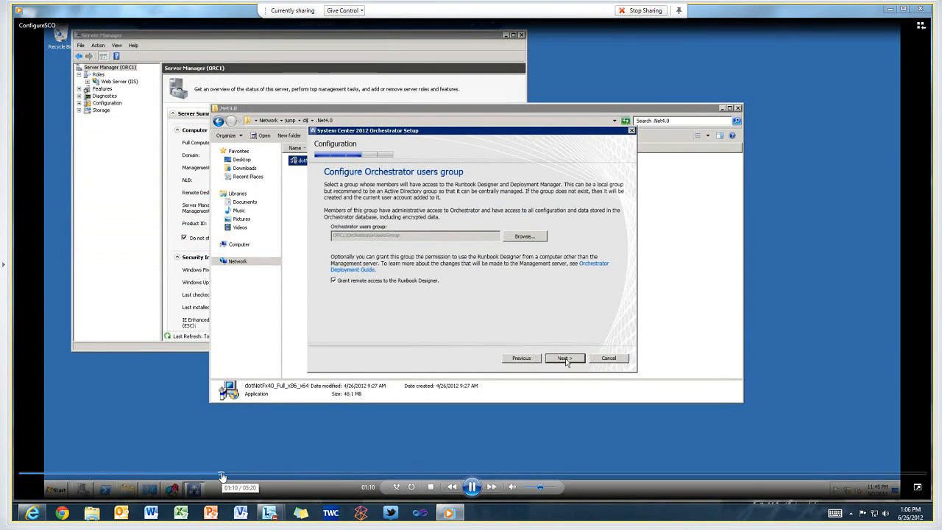
pyautogui.click(565, 357)
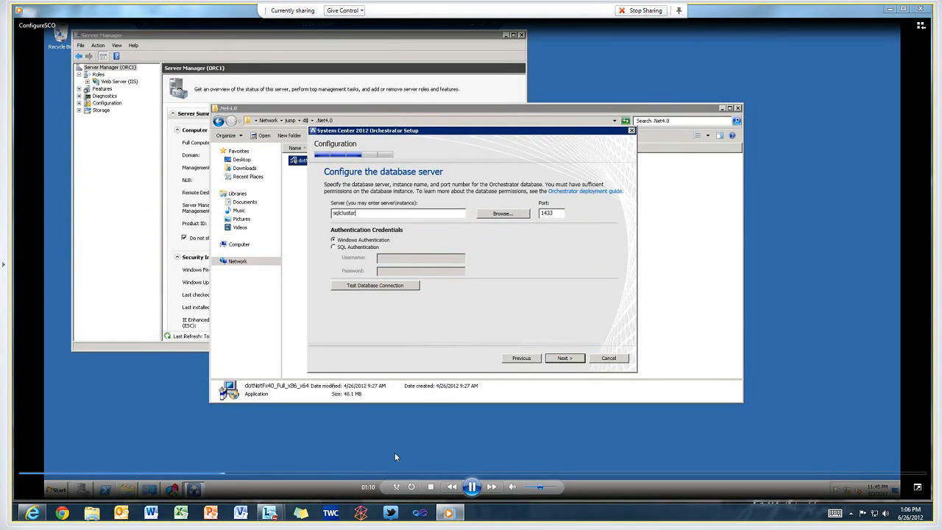
pyautogui.click(565, 357)
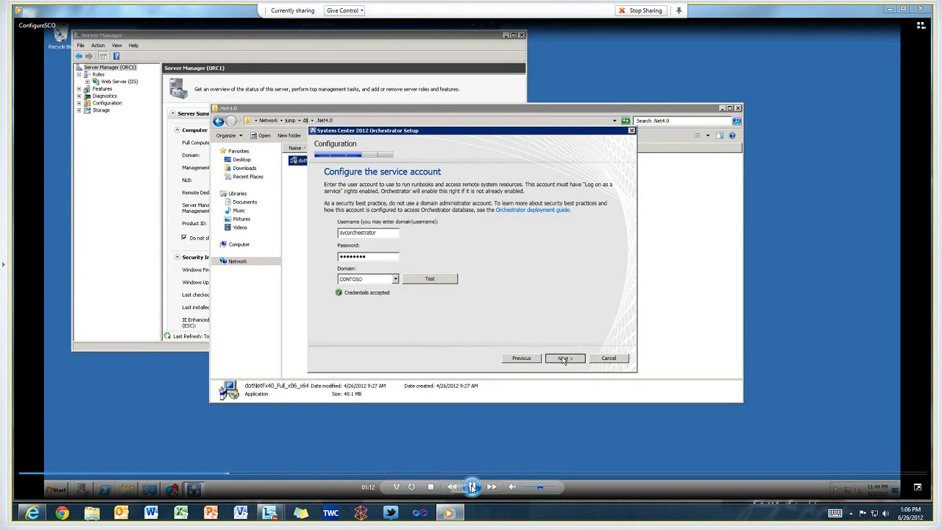
pyautogui.click(566, 357)
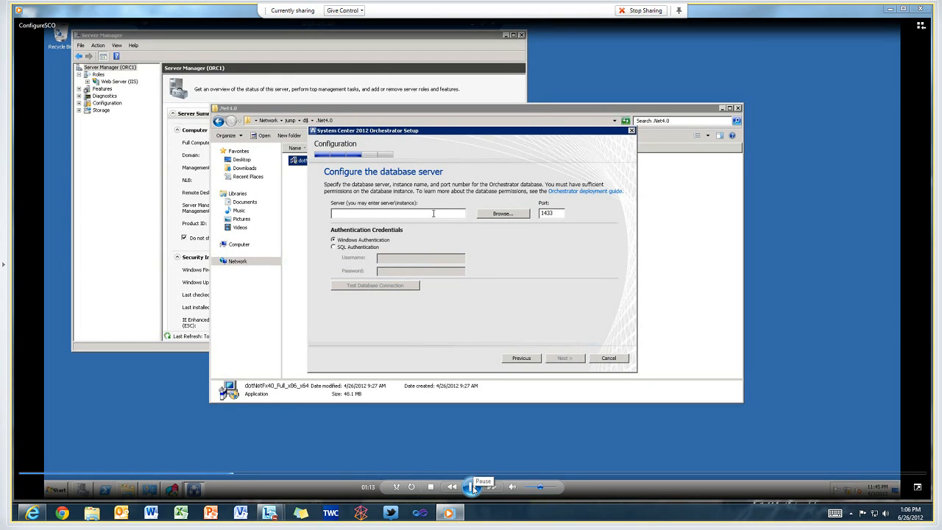
# Step: Enter sqlcluster as the database server, continue to the service account page and start typing the svc username
pyautogui.write('4')
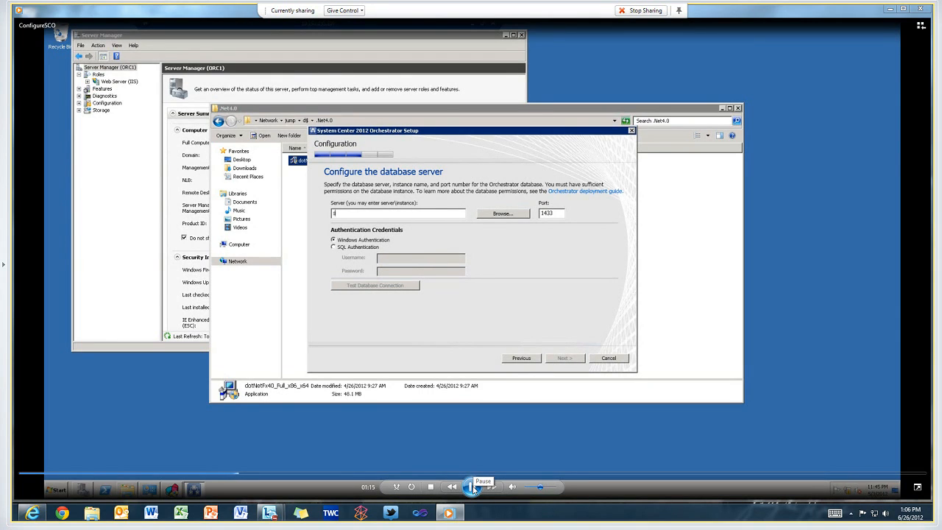
pyautogui.write('sqlcluster')
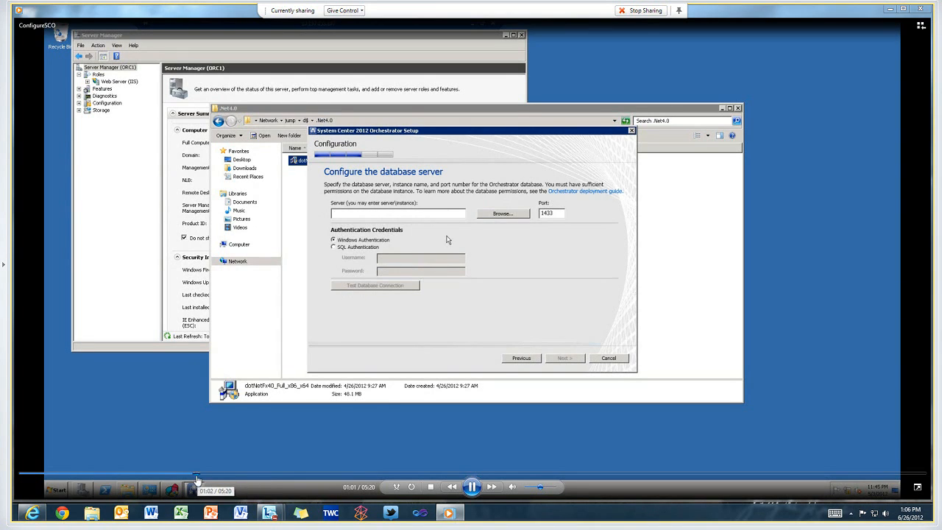
pyautogui.click(401, 214)
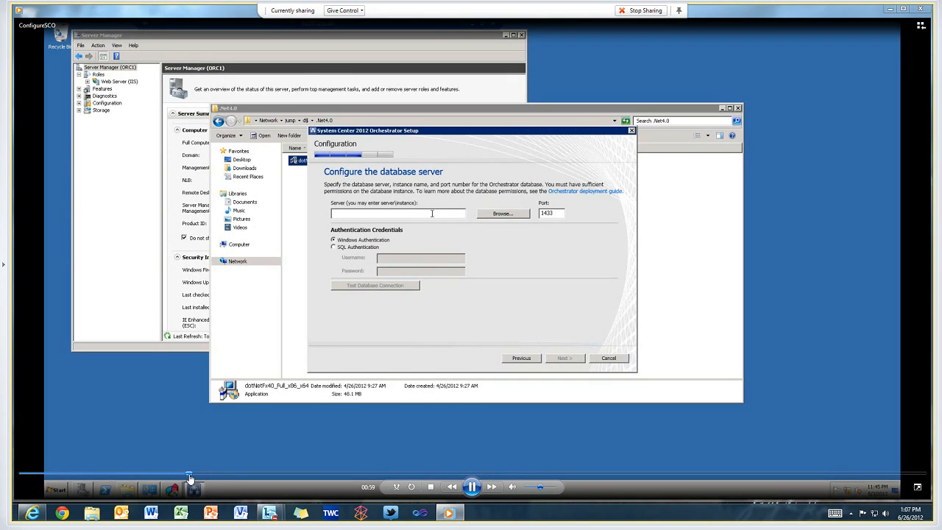
pyautogui.click(564, 357)
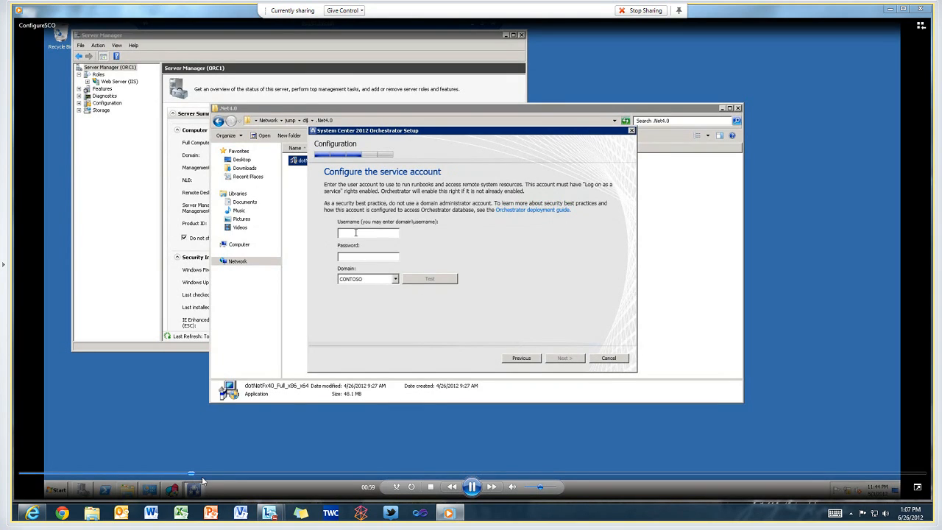
pyautogui.write('svcorchestrator')
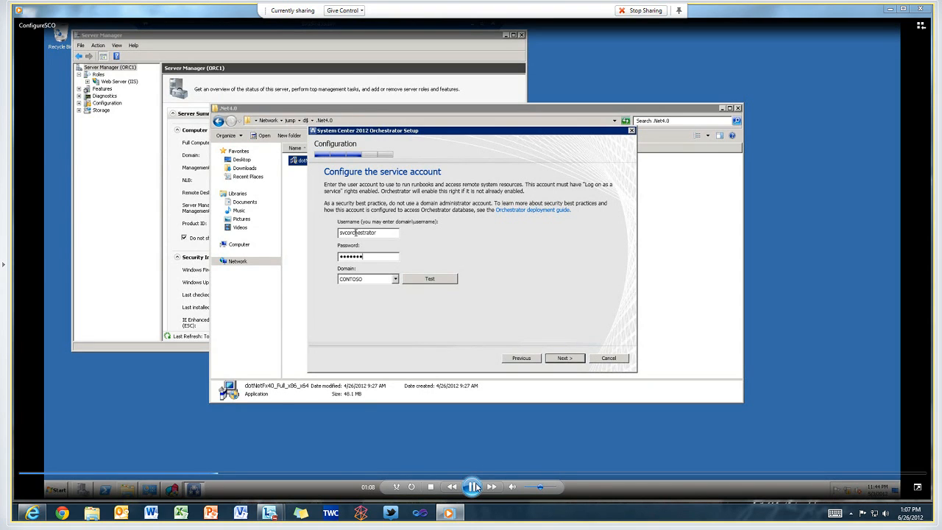
# Step: Test the svcorchestrator credentials under the CONTOSO domain and confirm they are accepted
pyautogui.click(430, 280)
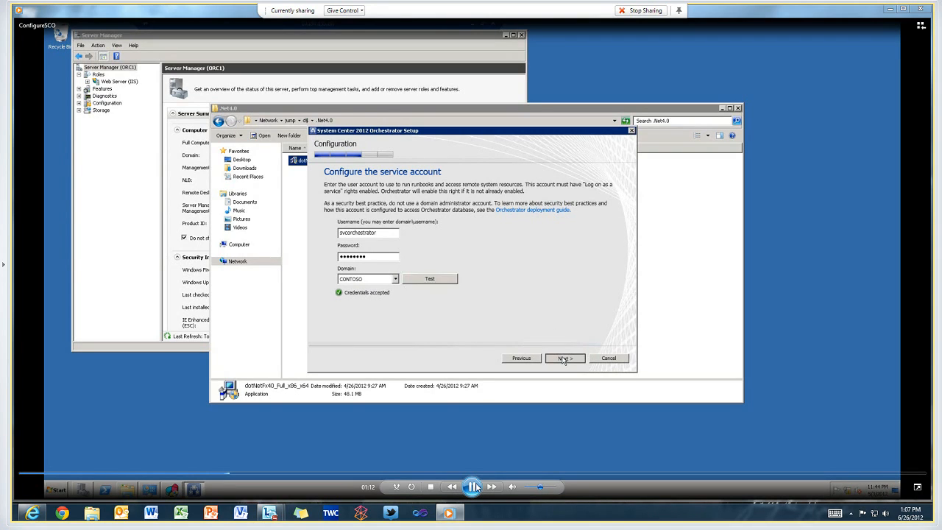
# Step: Enter sqlcluster as the database server on port 1433 with Windows Authentication and test the connection successfully
pyautogui.click(565, 359)
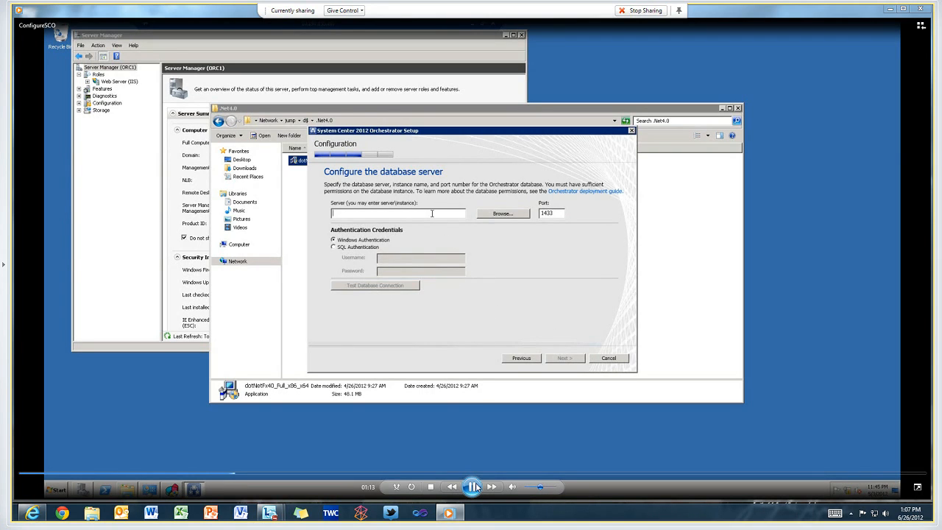
pyautogui.write('sql')
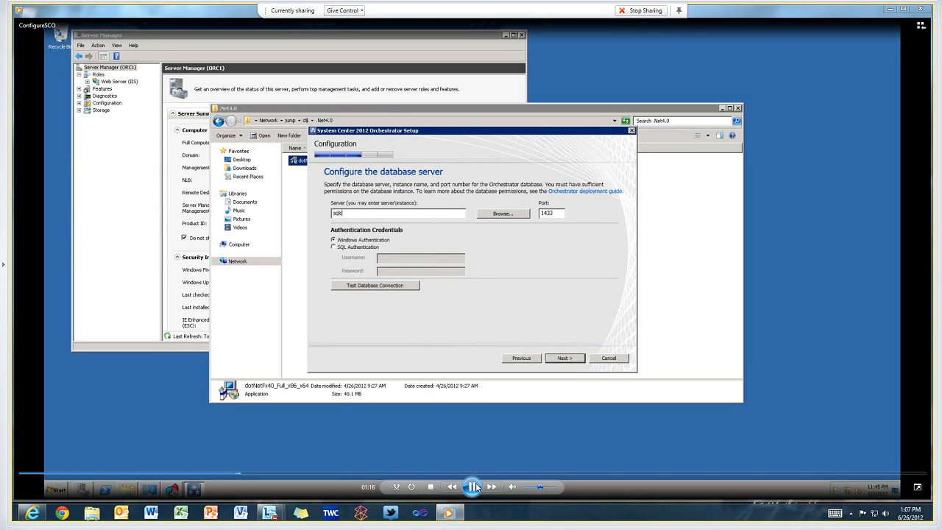
pyautogui.write('cluster')
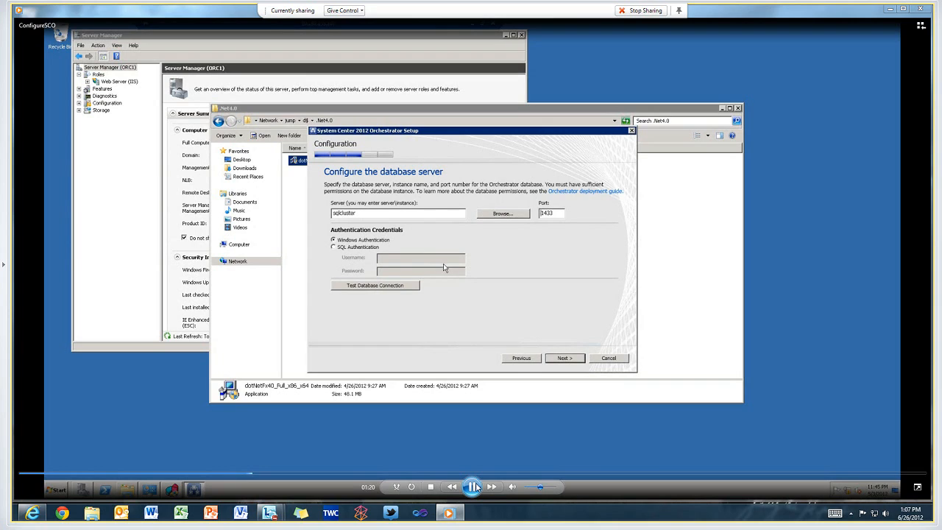
pyautogui.click(374, 285)
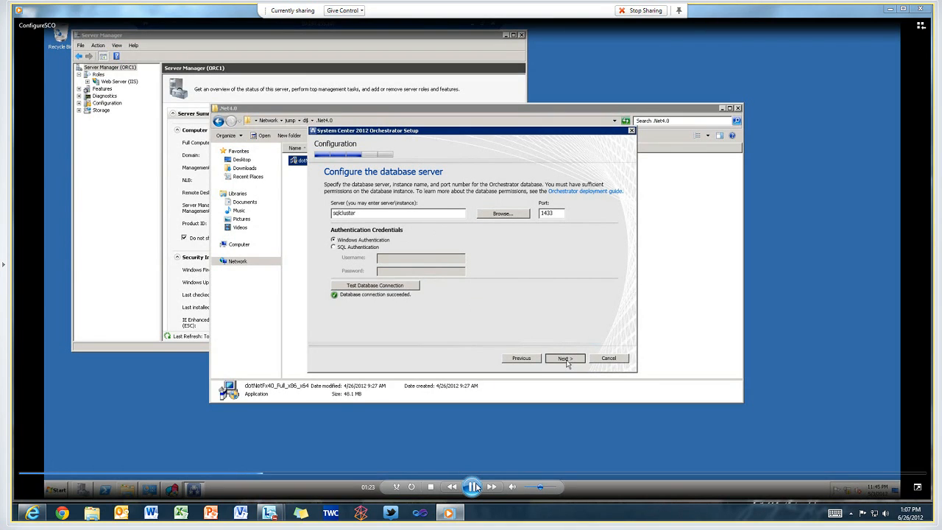
# Step: Keep the new database named Orchestrator and continue to the Orchestrator users group page
pyautogui.click(566, 358)
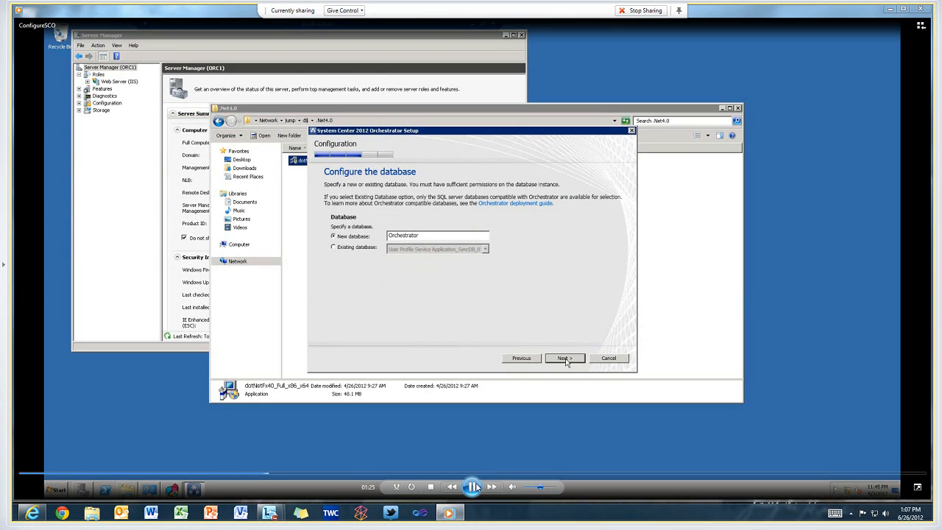
pyautogui.click(565, 357)
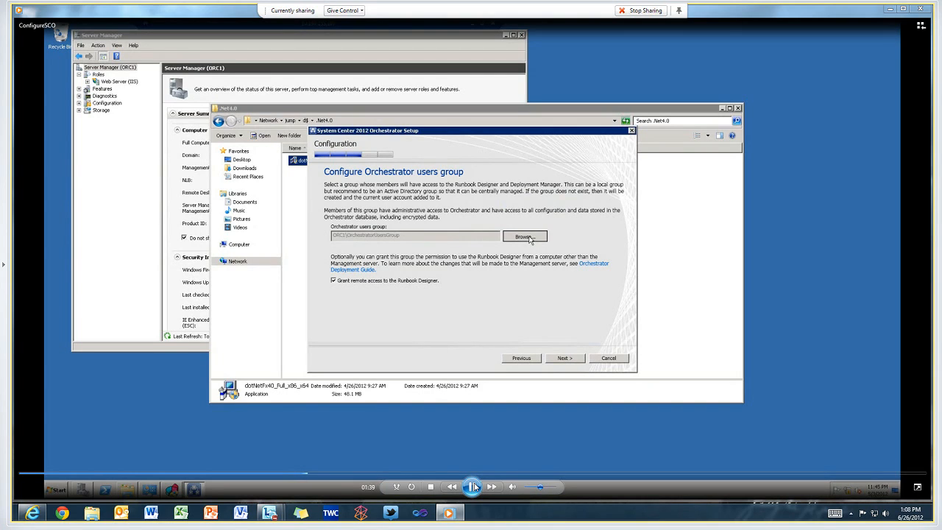
# Step: Browse for domain admins, switch the search location to Entire Directory and confirm Domain Admins as the users group
pyautogui.click(524, 236)
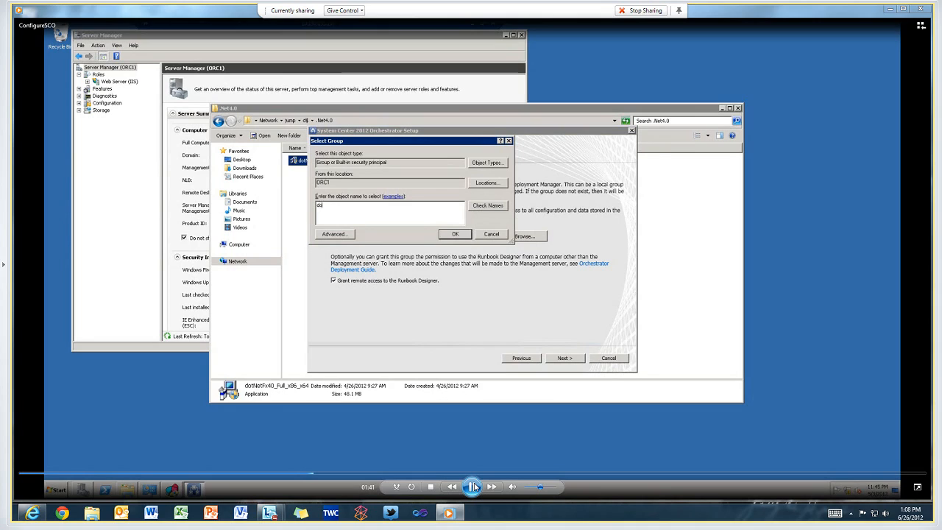
pyautogui.write('domain admins')
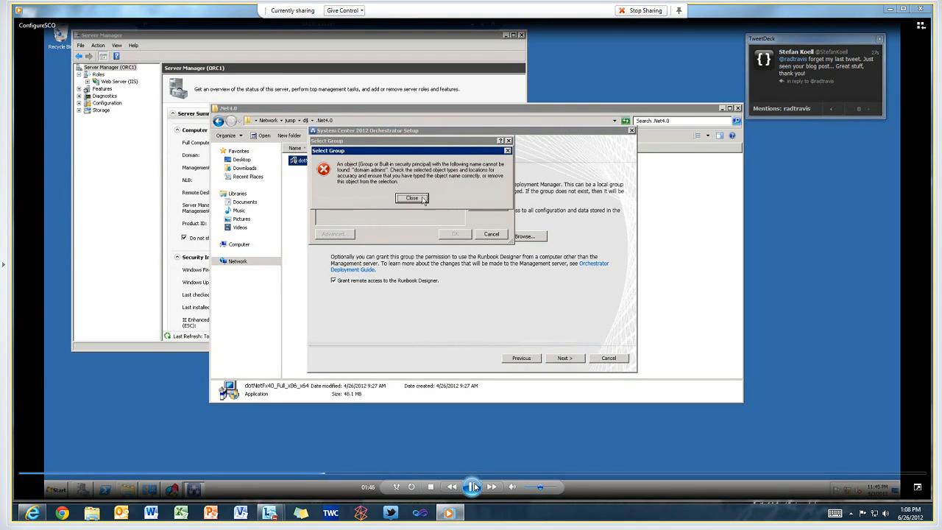
pyautogui.click(412, 198)
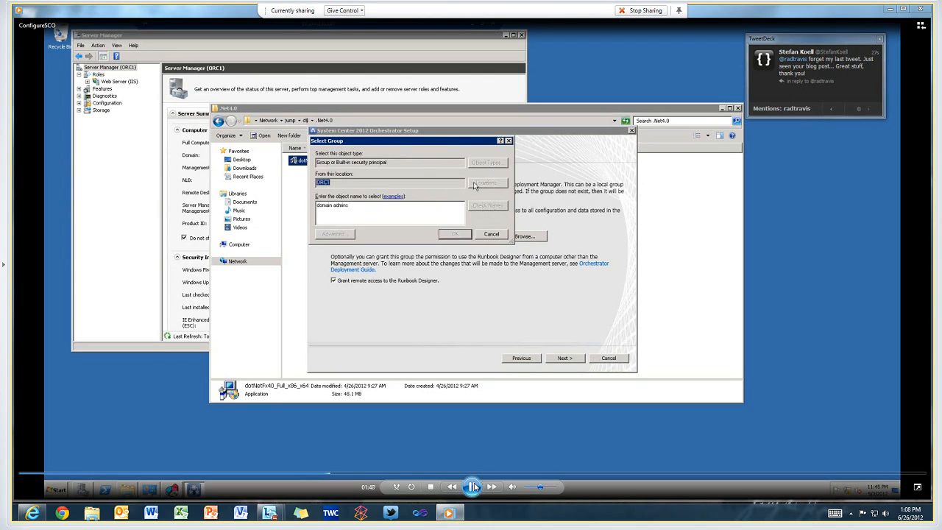
pyautogui.click(486, 183)
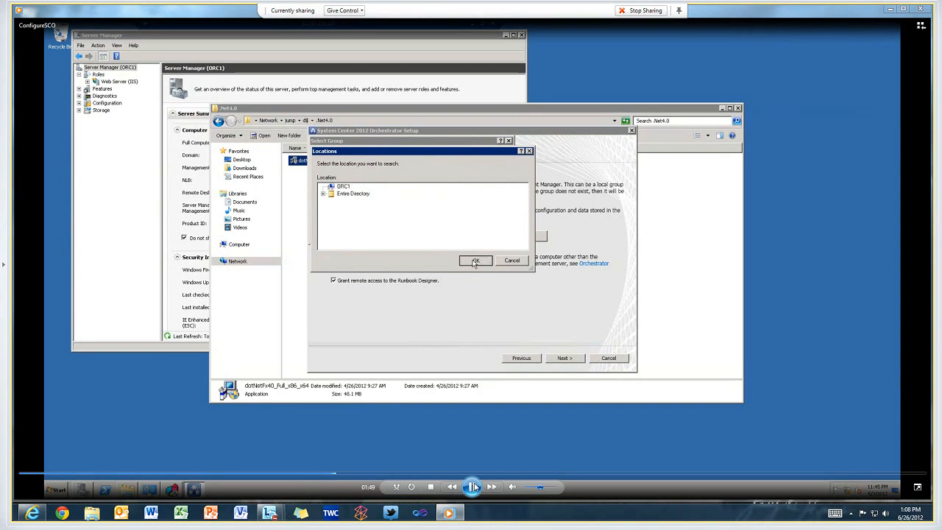
pyautogui.click(475, 260)
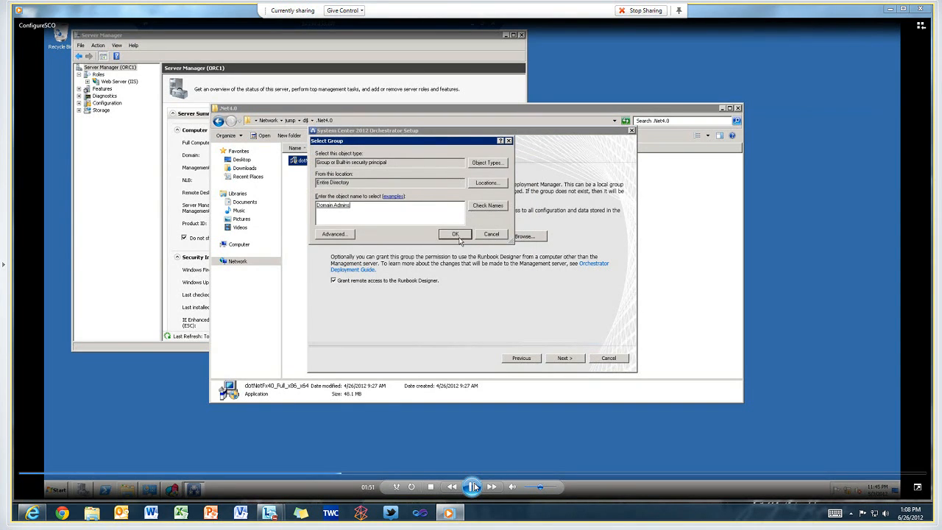
pyautogui.click(455, 234)
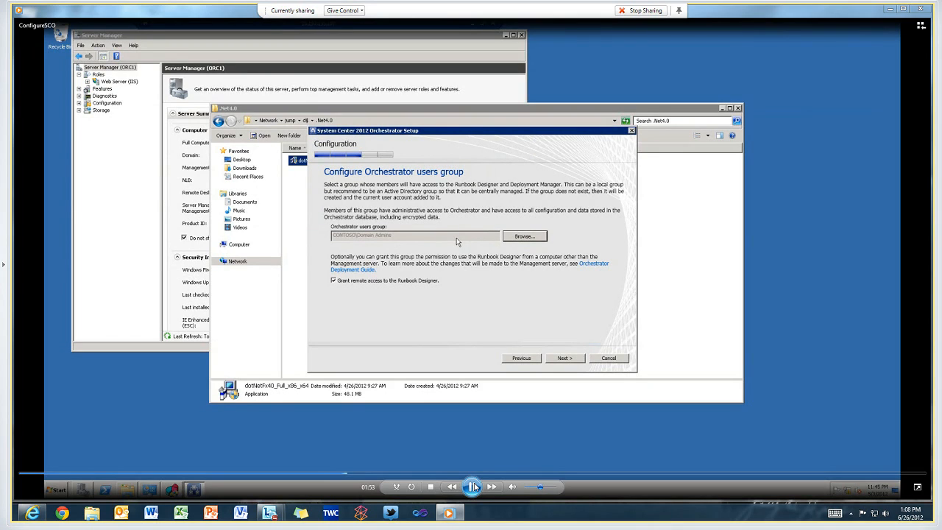
pyautogui.moveTo(533, 338)
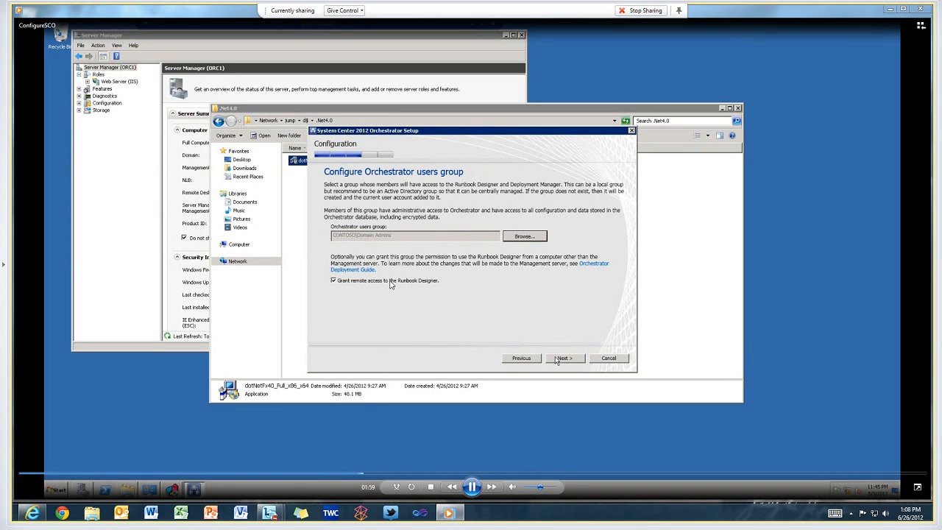
# Step: Accept the default web service ports and installation location in Orchestrator Setup
pyautogui.click(564, 358)
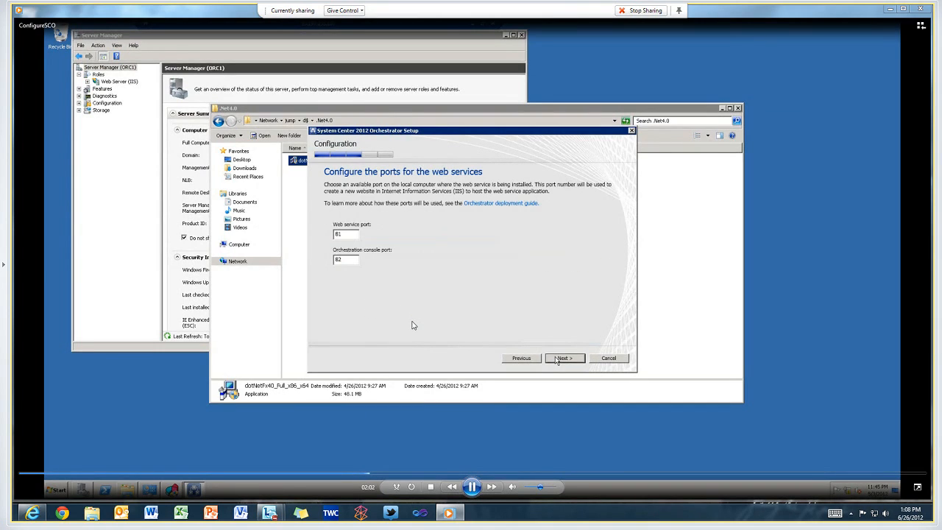
pyautogui.click(563, 358)
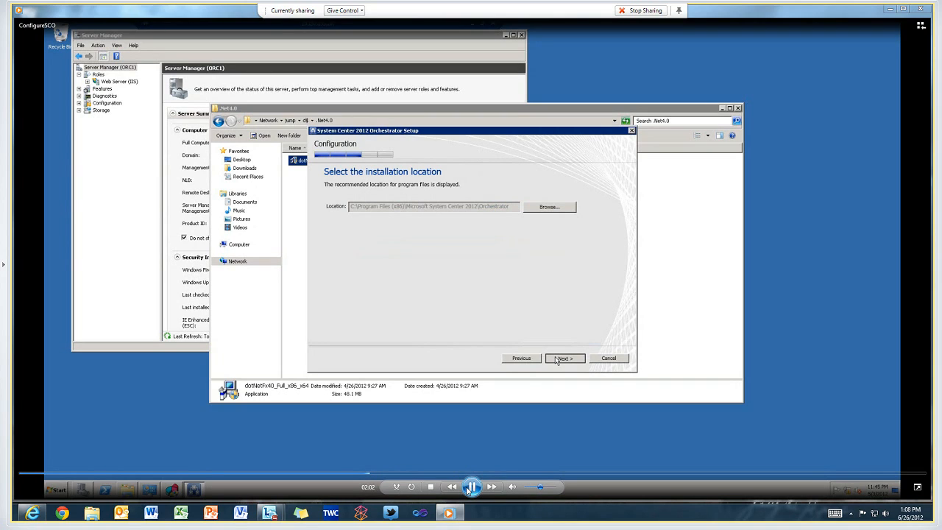
pyautogui.click(565, 358)
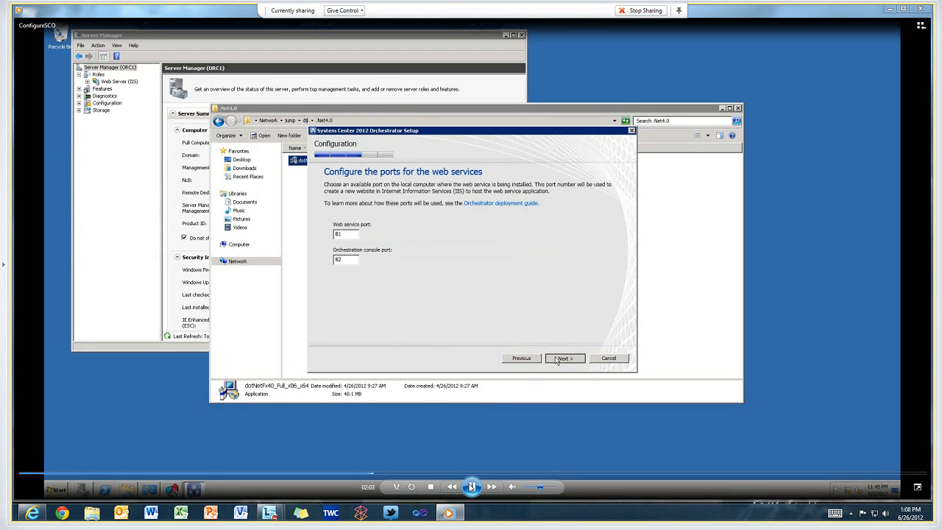
pyautogui.click(565, 359)
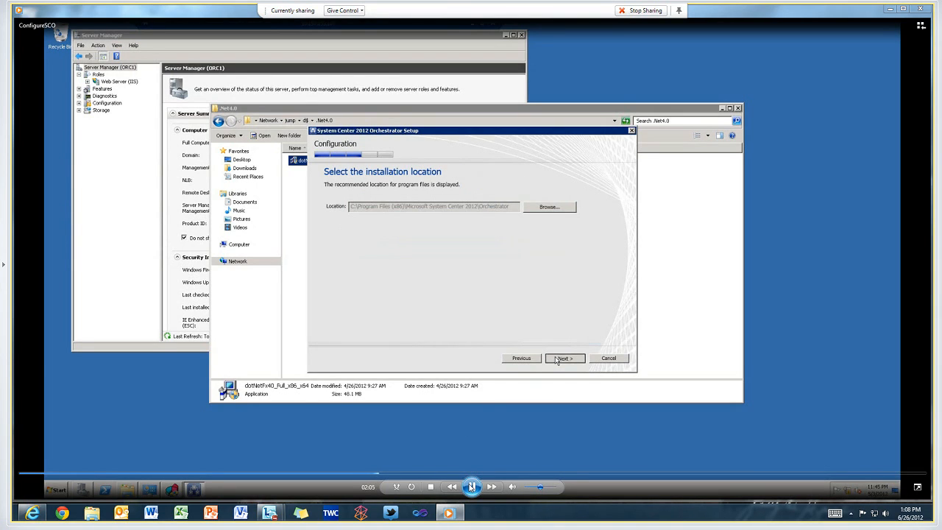
pyautogui.click(565, 358)
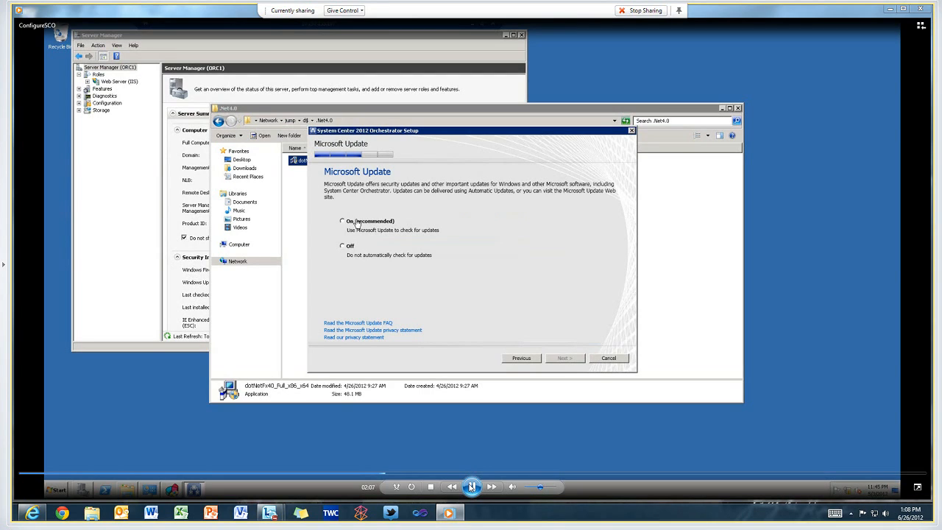
# Step: Set Microsoft Update to On (recommended) and continue to the Help improve page
pyautogui.click(343, 220)
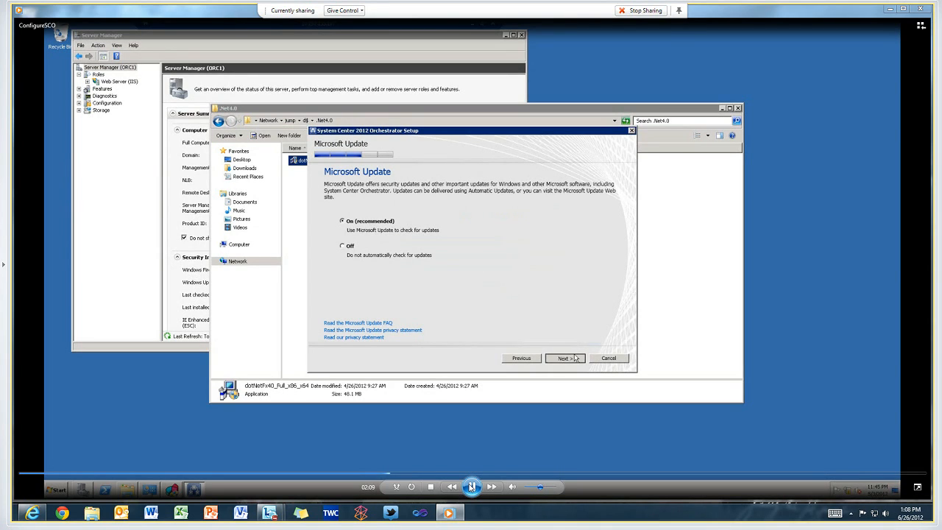
pyautogui.click(564, 357)
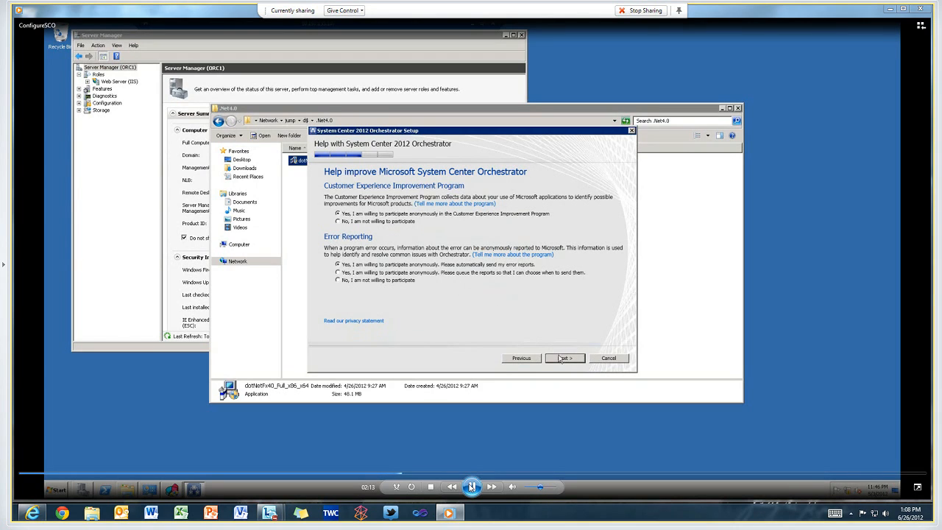
# Step: Keep the feedback options, accept the installation summary and start the install
pyautogui.click(565, 357)
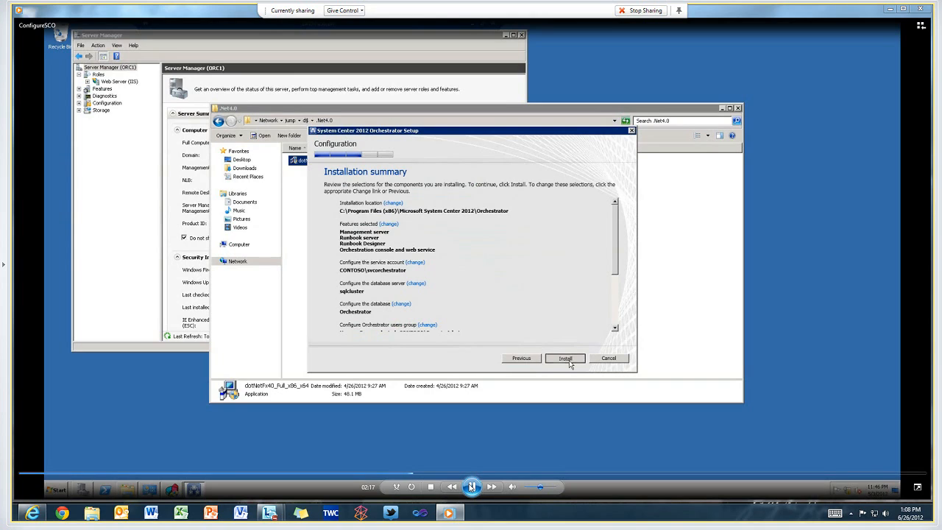
pyautogui.click(565, 360)
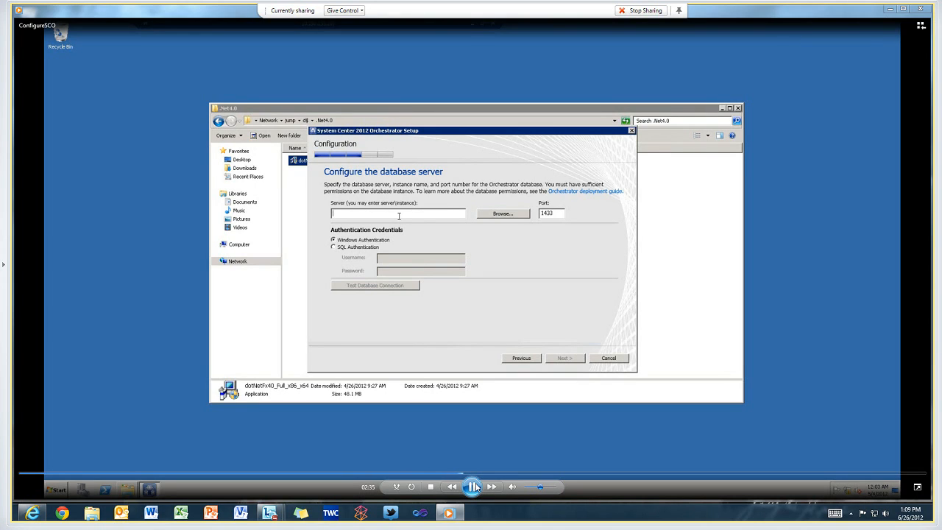
# Step: Enter the SQL server name, test the database connection successfully and continue
pyautogui.write('sqlcluster')
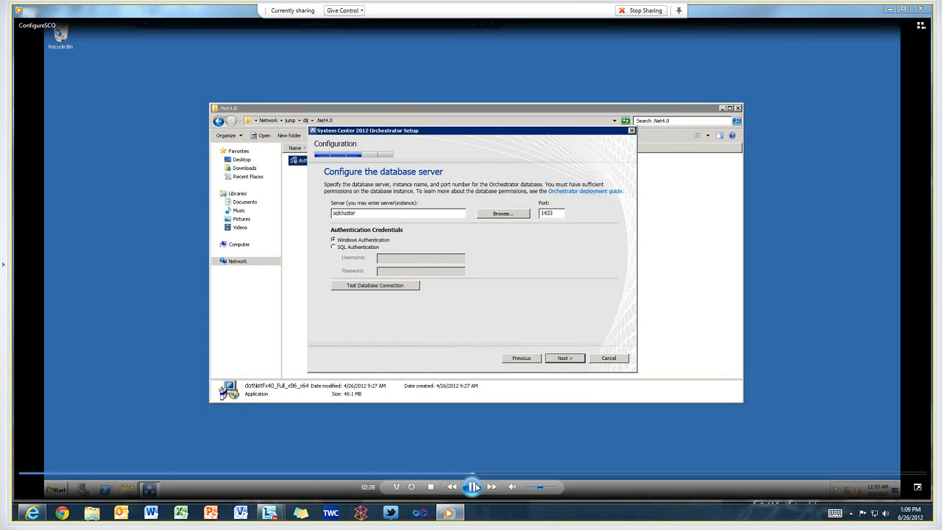
pyautogui.moveTo(391, 281)
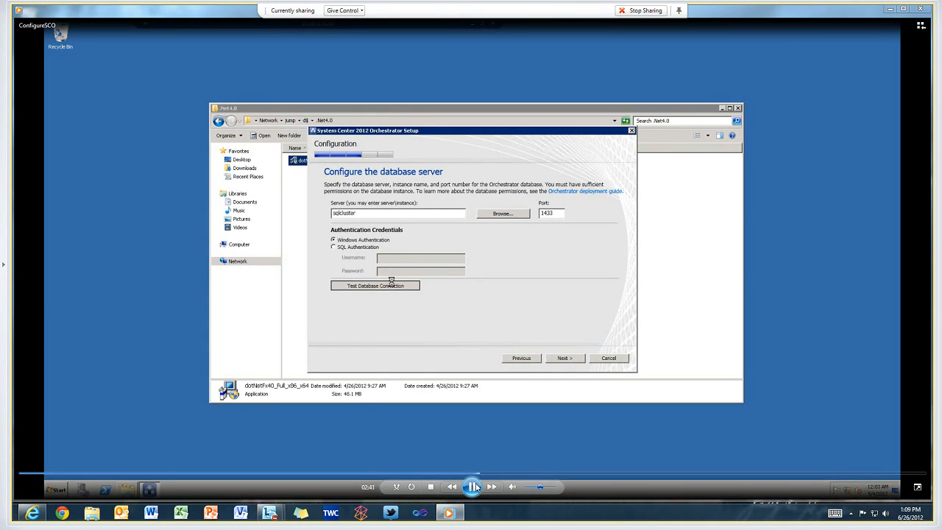
pyautogui.click(374, 286)
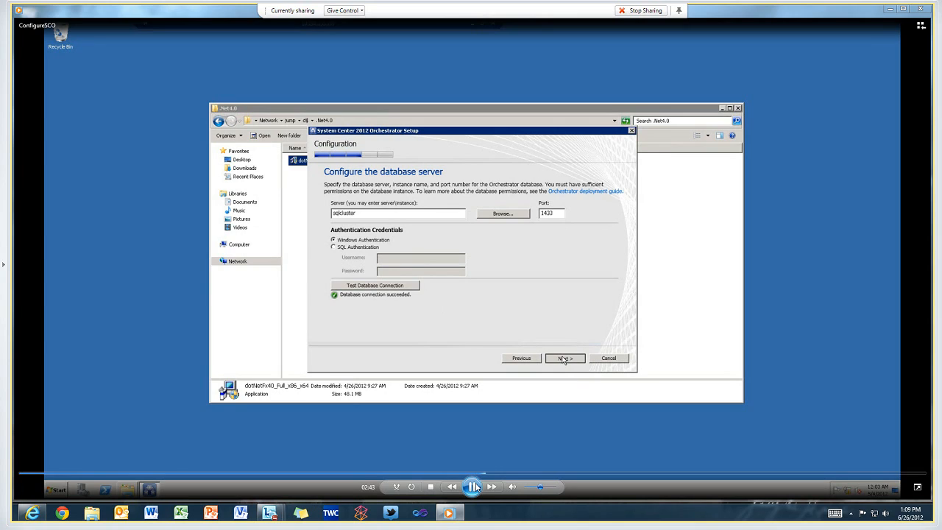
pyautogui.click(565, 358)
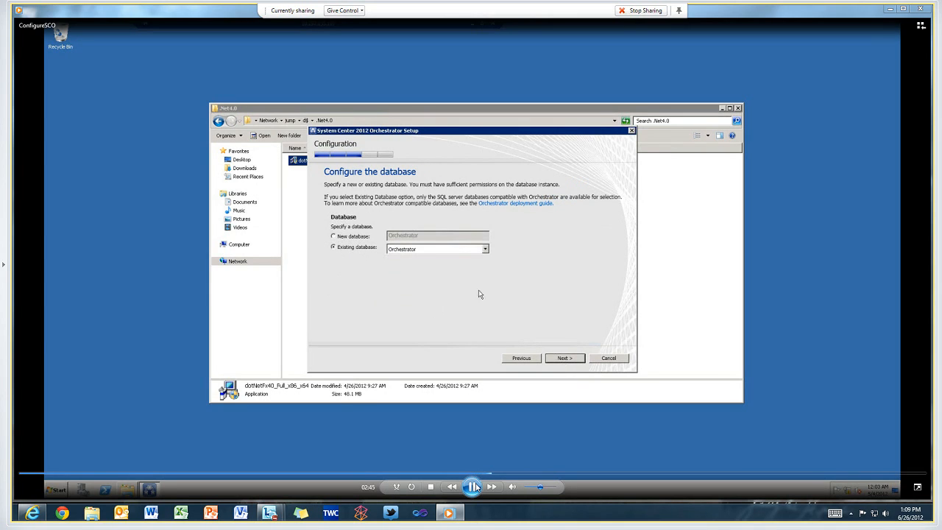
# Step: Reuse the existing Orchestrator database and keep the default users group
pyautogui.click(565, 357)
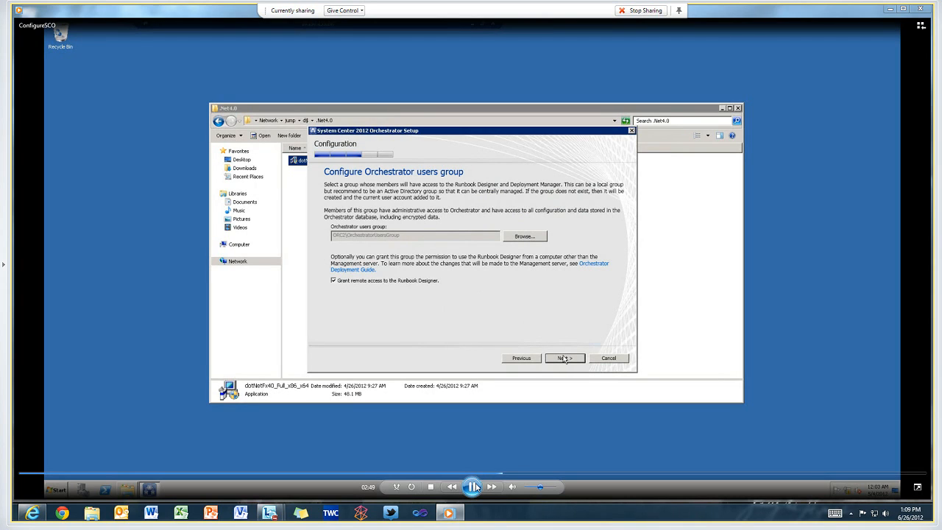
pyautogui.click(564, 358)
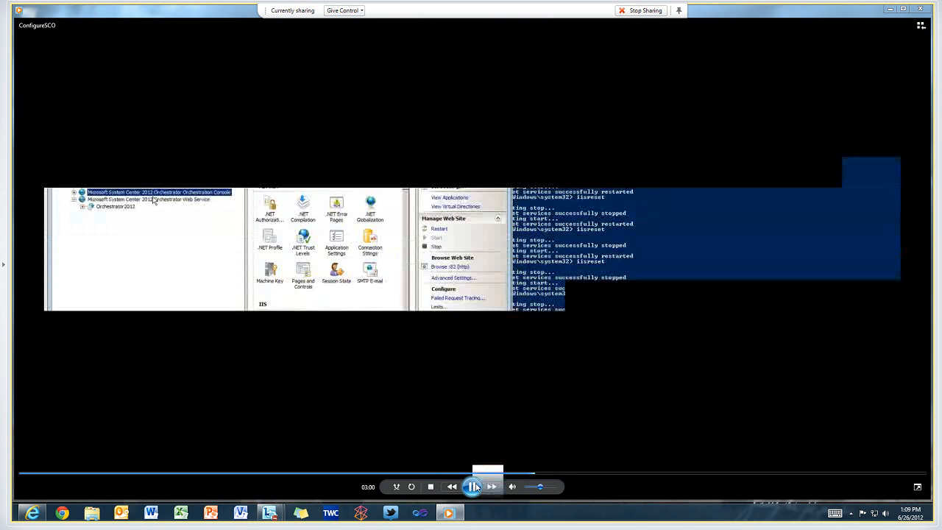
# Step: Assign the Orchestration Console site to the System Center 2012 Orchestrator application pool via Advanced Settings
pyautogui.rightClick(159, 191)
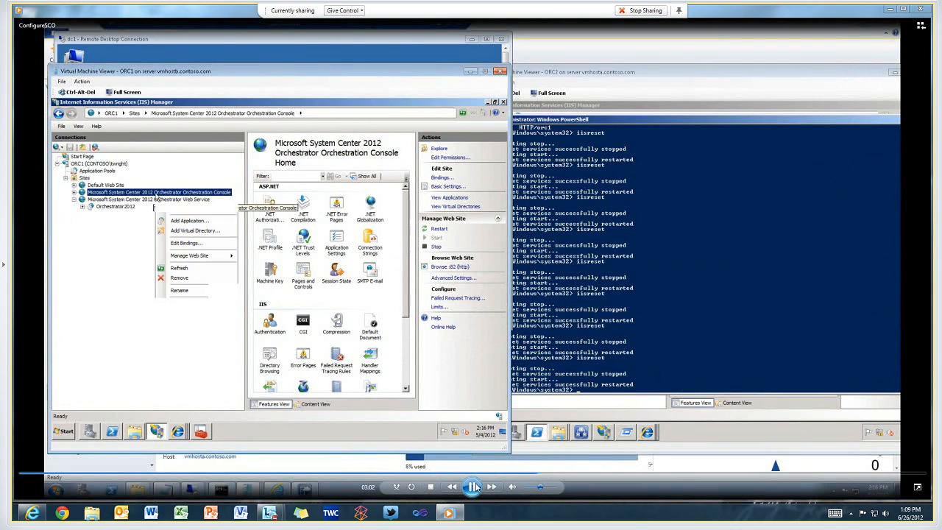
pyautogui.click(190, 256)
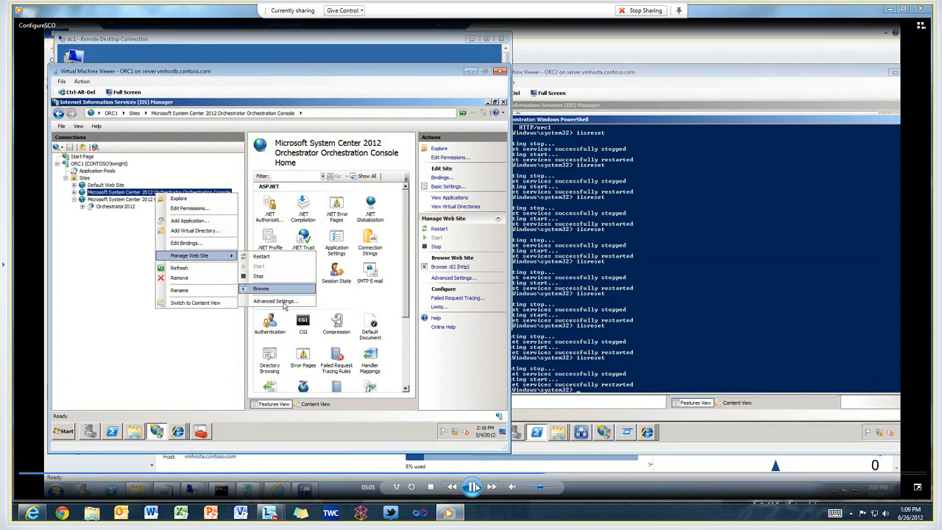
pyautogui.click(275, 300)
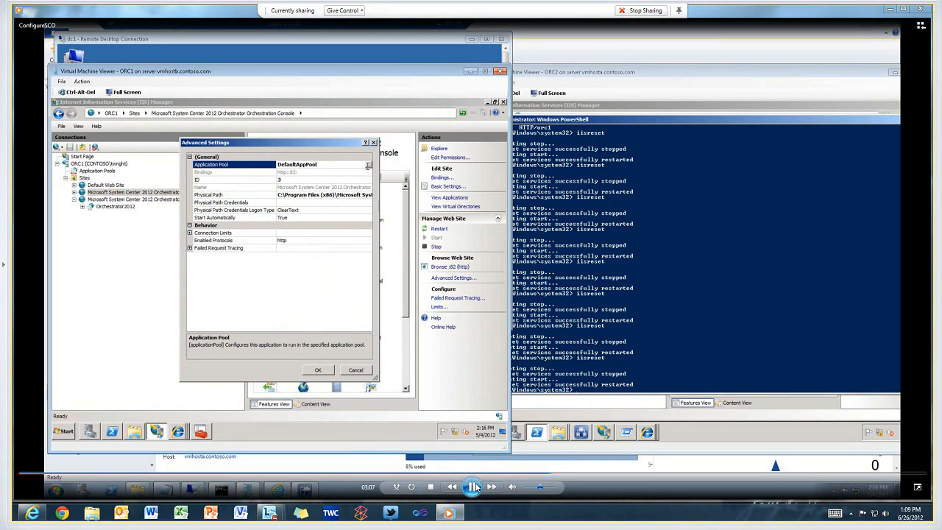
pyautogui.click(366, 165)
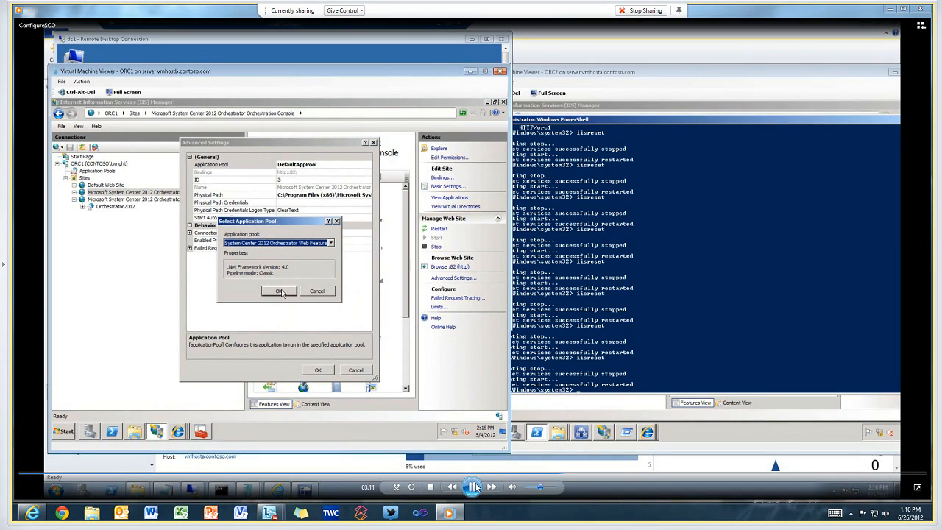
pyautogui.click(280, 291)
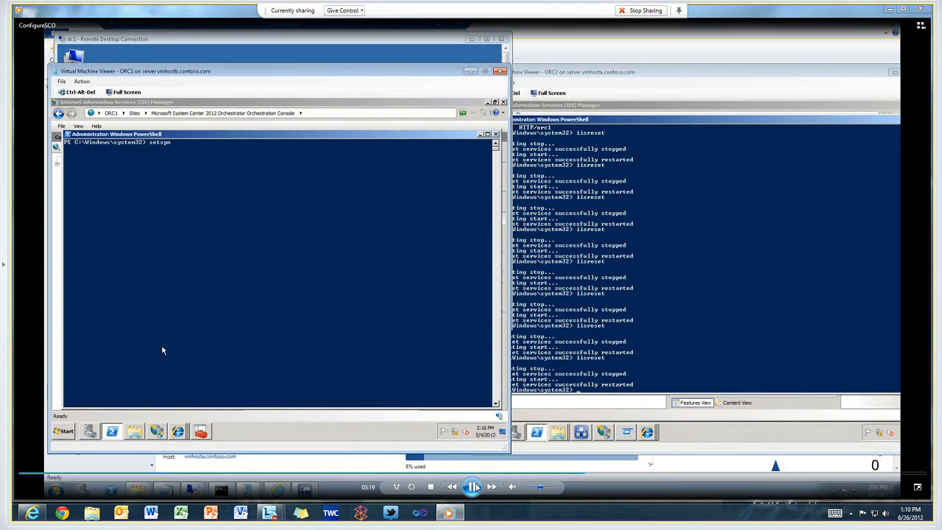
# Step: Run setspn -A for HTTP/orc1, HTTP/orc1.contoso.com, HTTP/orc2 and HTTP/orc2.contoso.com on contoso\svcorchestrator
pyautogui.write('-A HTTP')
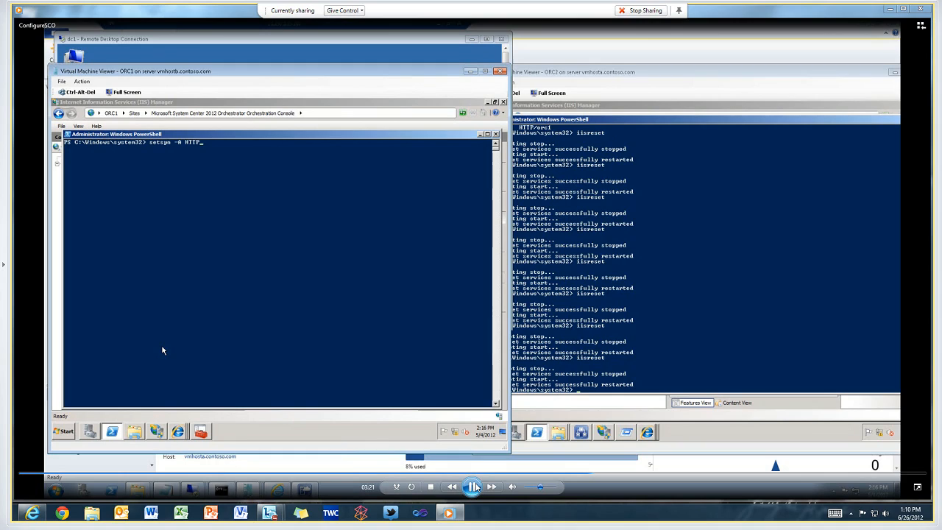
pyautogui.write('/s')
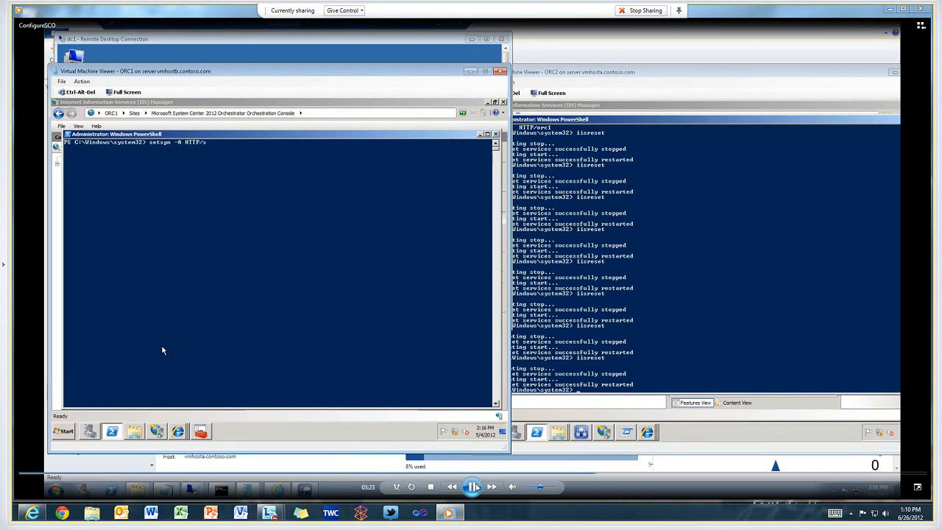
pyautogui.write('orc1')
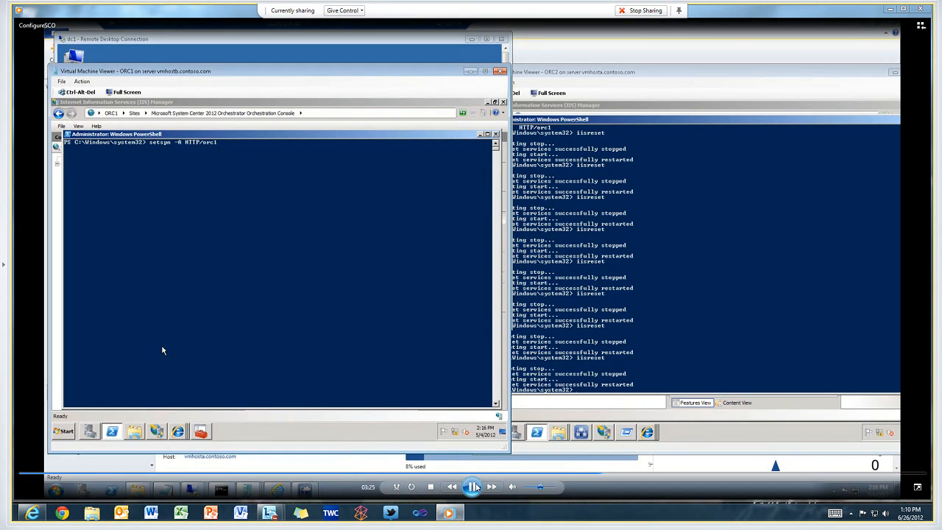
pyautogui.write('contoso\\svc')
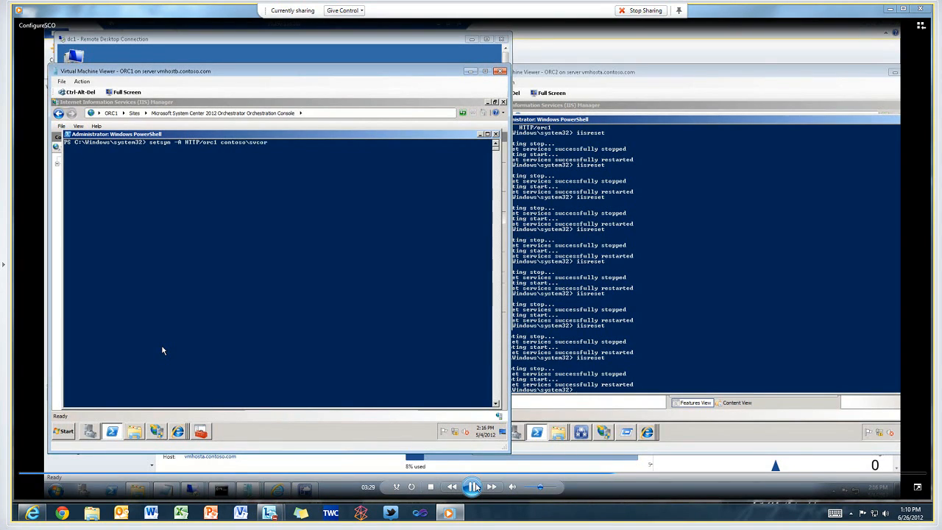
pyautogui.write('orchestrator')
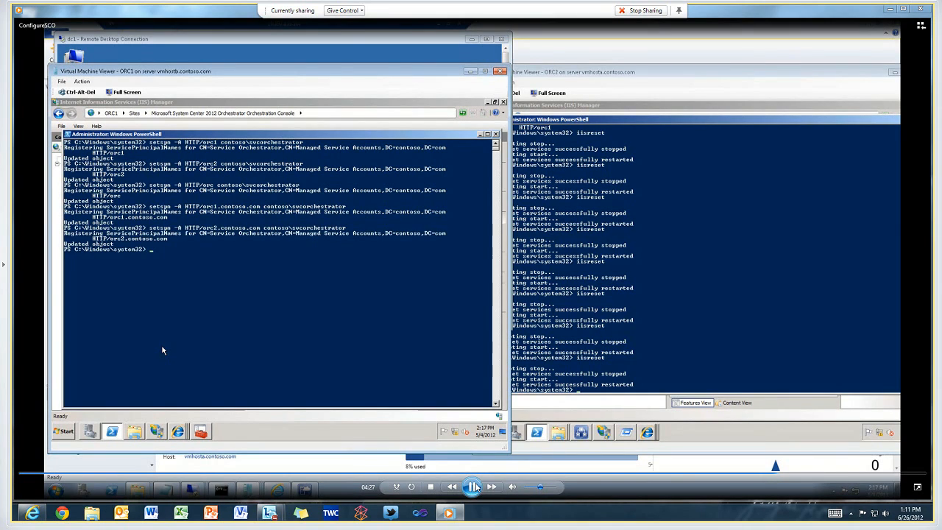
pyautogui.write('setspn -A HTTP/orc2.contoso.com contoso\\svcorchestrator')
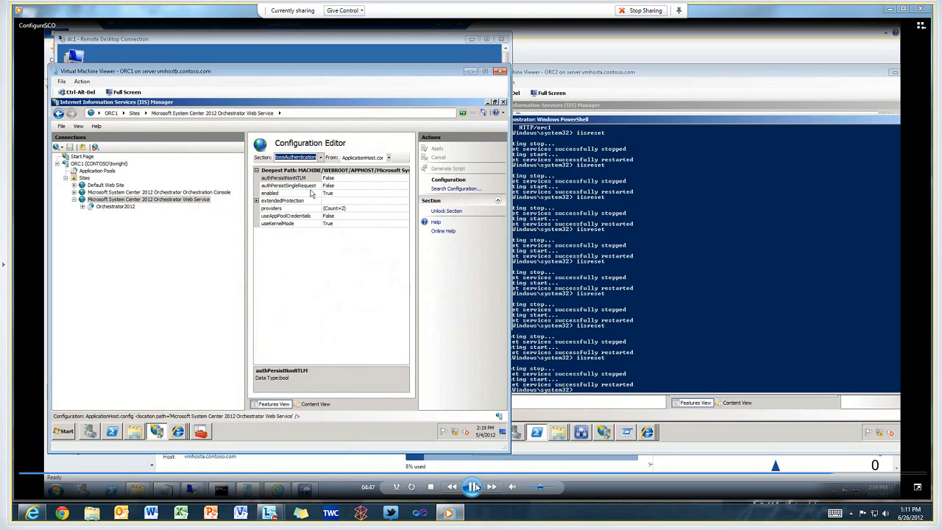
# Step: In Configuration Editor, set useAppPoolCredentials to True under system.webServer/security/authentication/windowsAuthentication
pyautogui.click(319, 156)
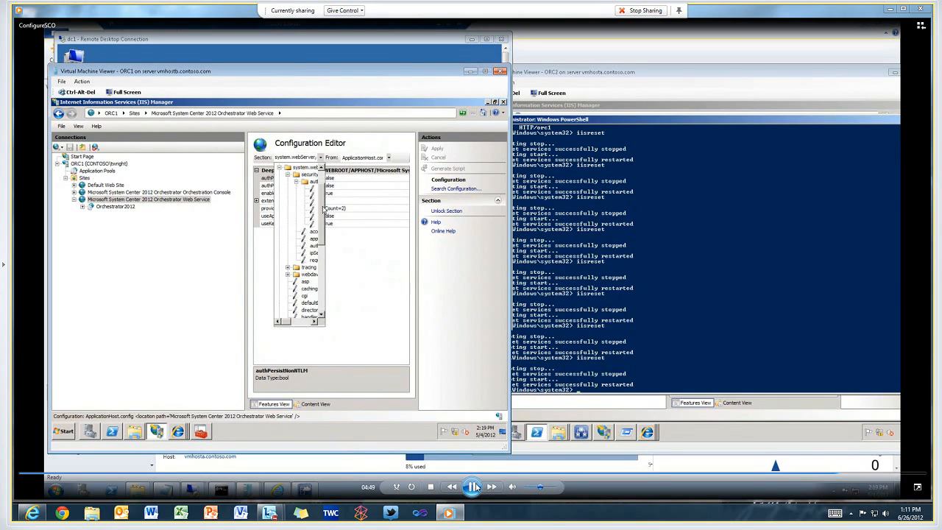
pyautogui.moveTo(244, 292)
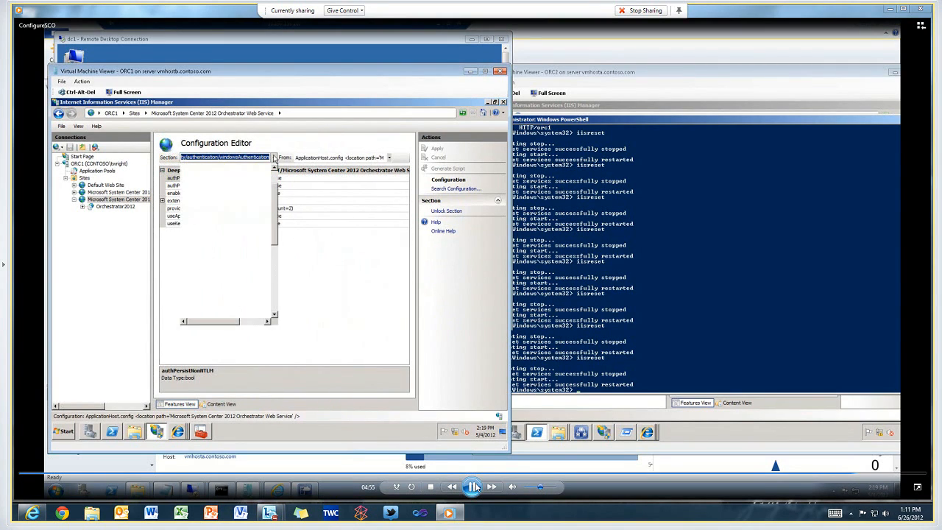
pyautogui.click(275, 157)
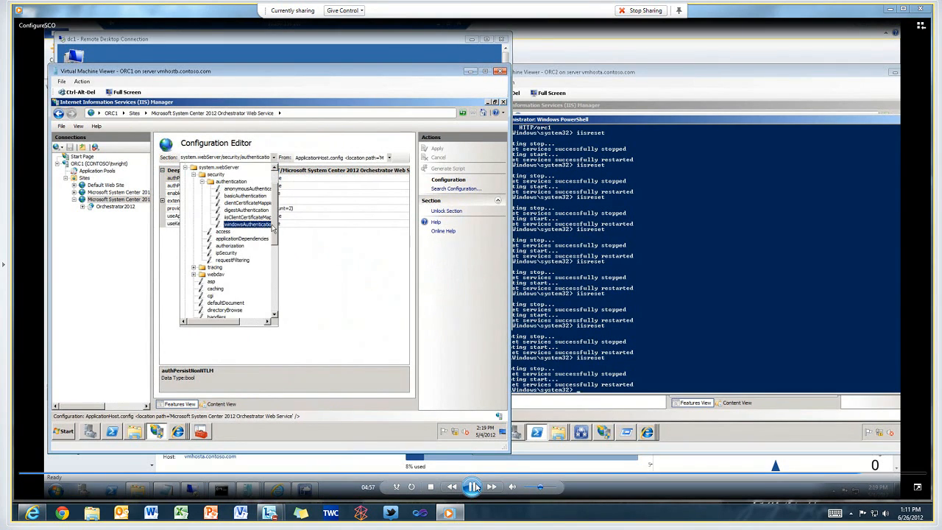
pyautogui.click(248, 224)
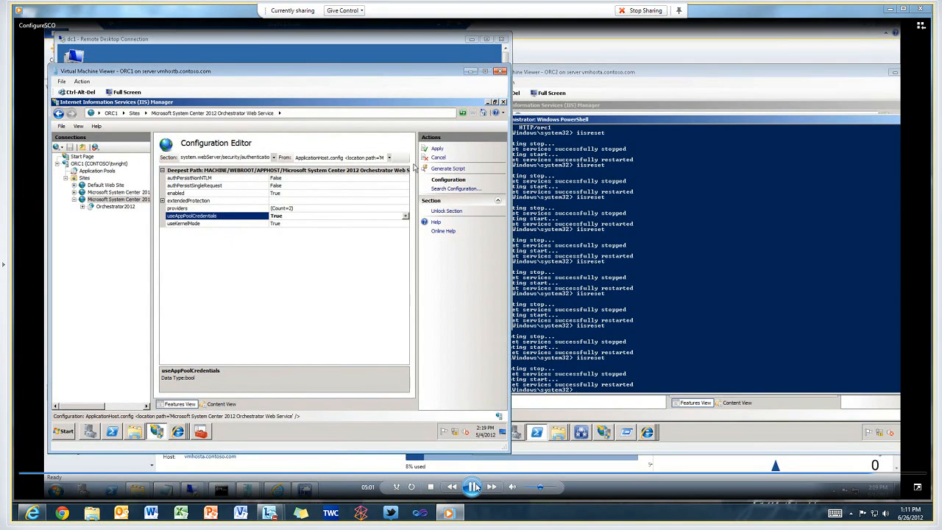
pyautogui.click(436, 147)
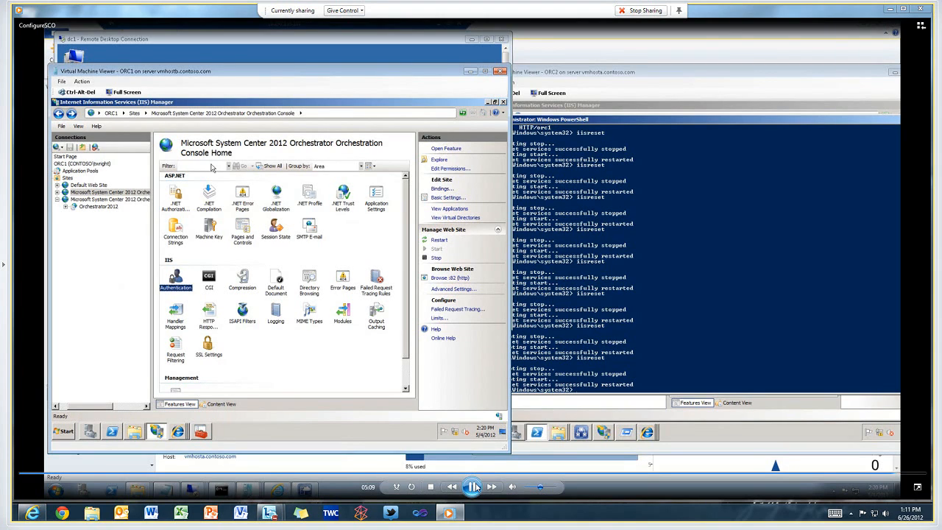
# Step: Uncheck Enable Kernel-mode authentication in Windows Authentication advanced settings for the Orchestration Console site
pyautogui.doubleClick(175, 277)
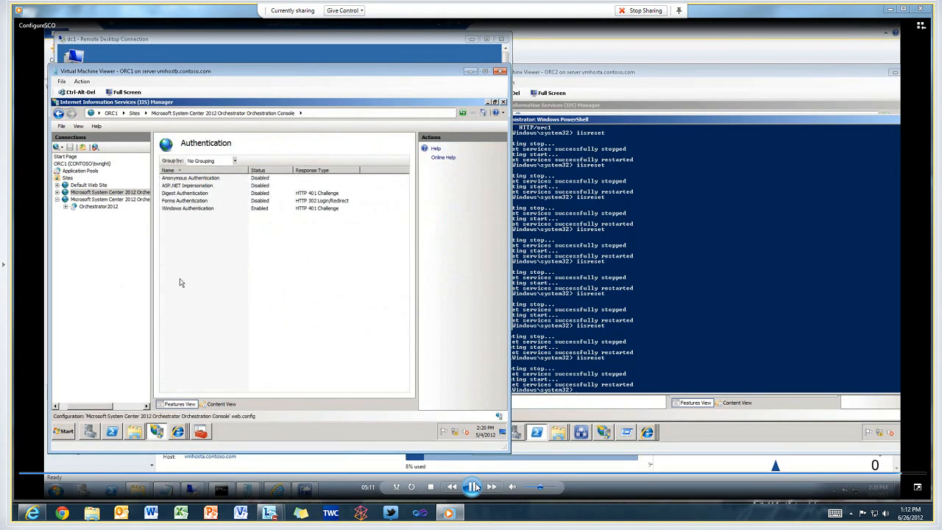
pyautogui.rightClick(188, 209)
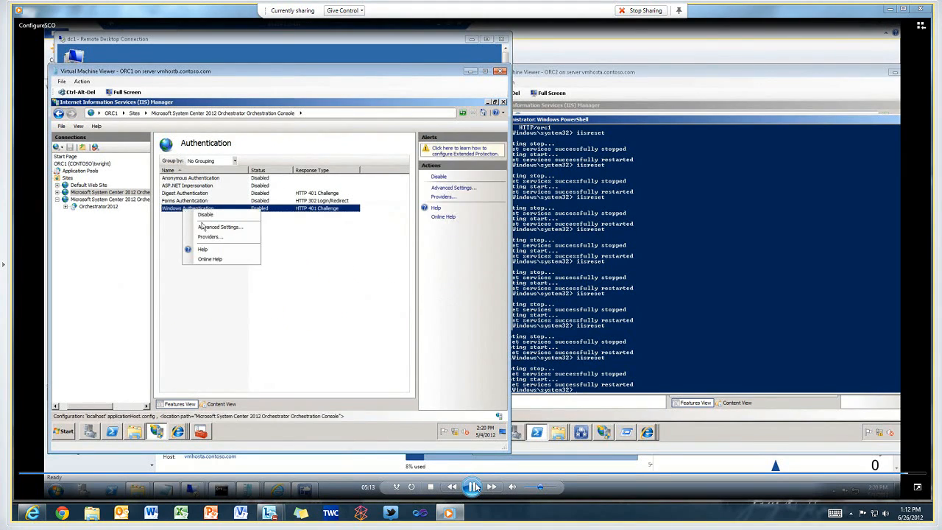
pyautogui.click(221, 226)
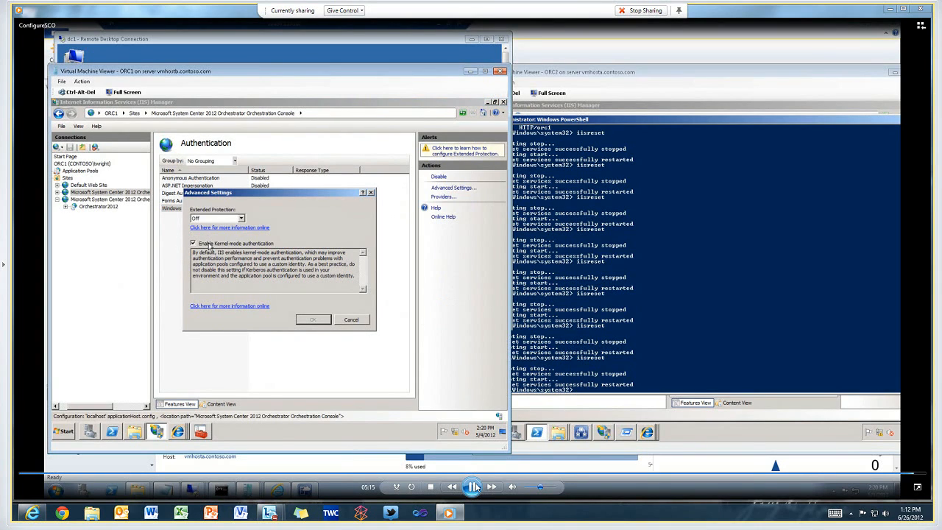
pyautogui.click(312, 319)
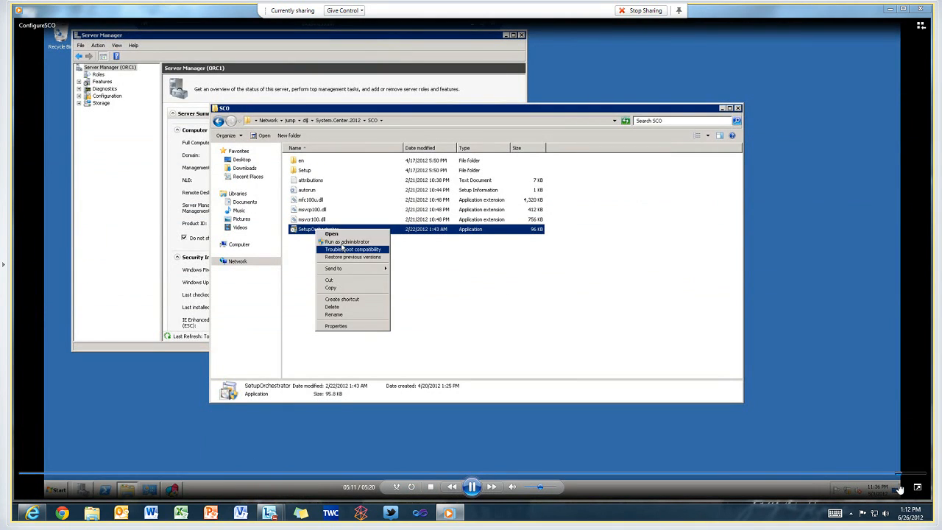
pyautogui.click(347, 242)
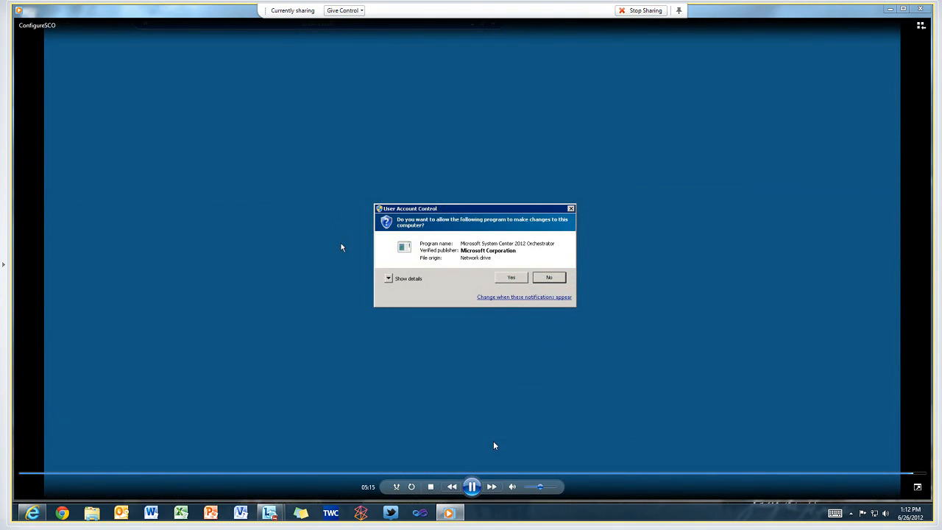
pyautogui.moveTo(477, 328)
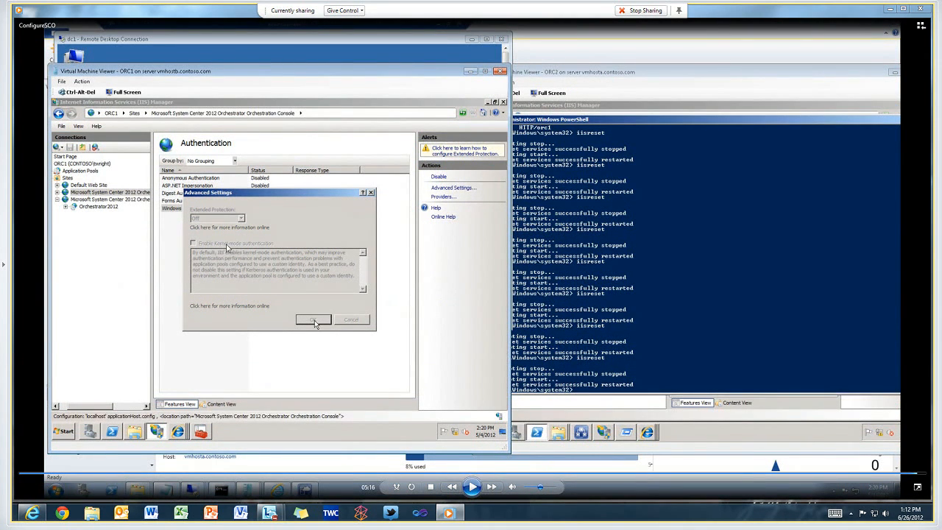
pyautogui.moveTo(258, 250)
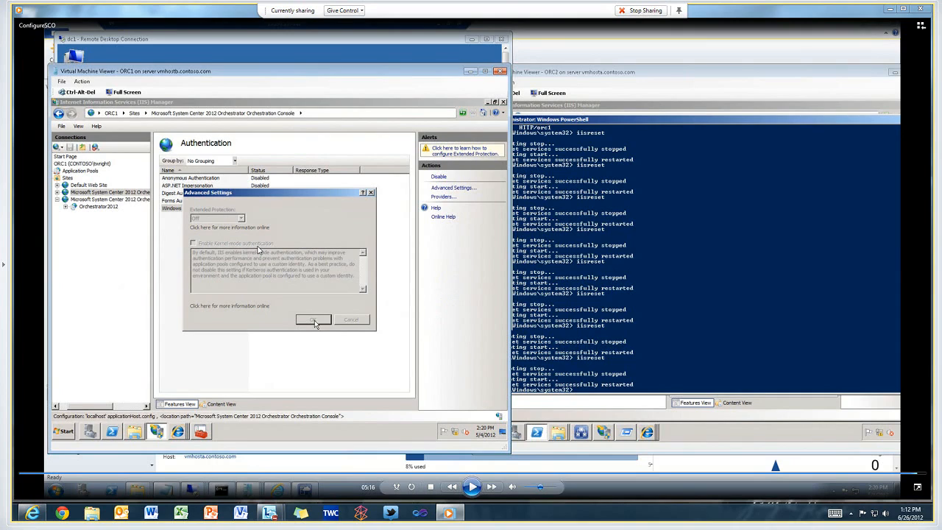
pyautogui.moveTo(245, 247)
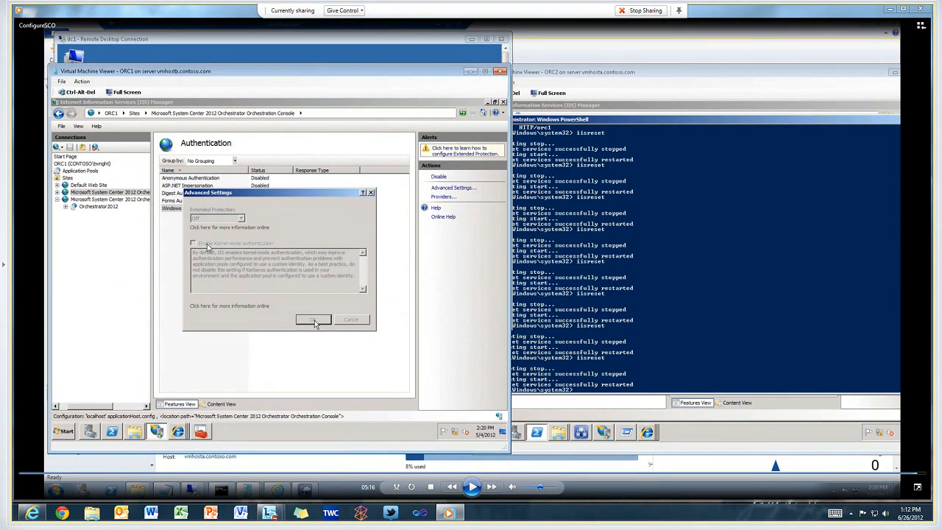
pyautogui.moveTo(355, 275)
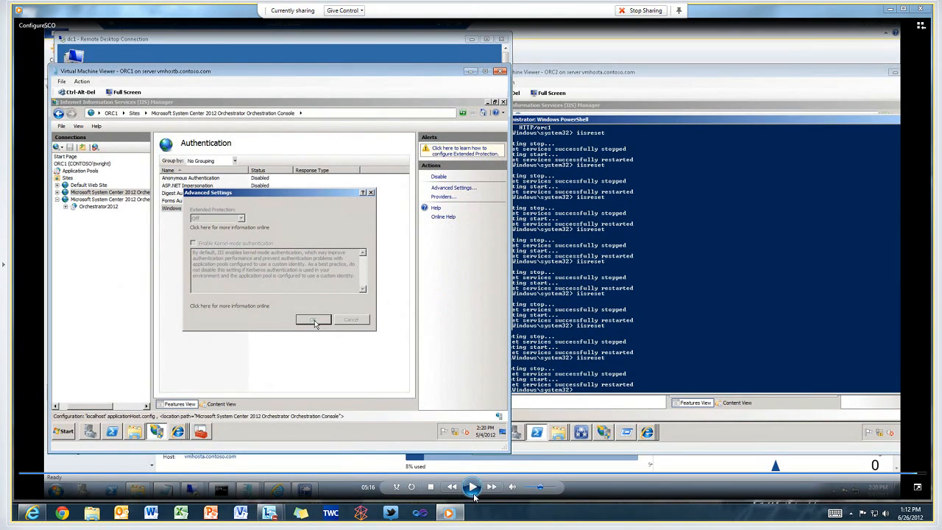
# Step: Confirm the advanced settings with kernel-mode authentication off, returning to the authentication list
pyautogui.click(313, 319)
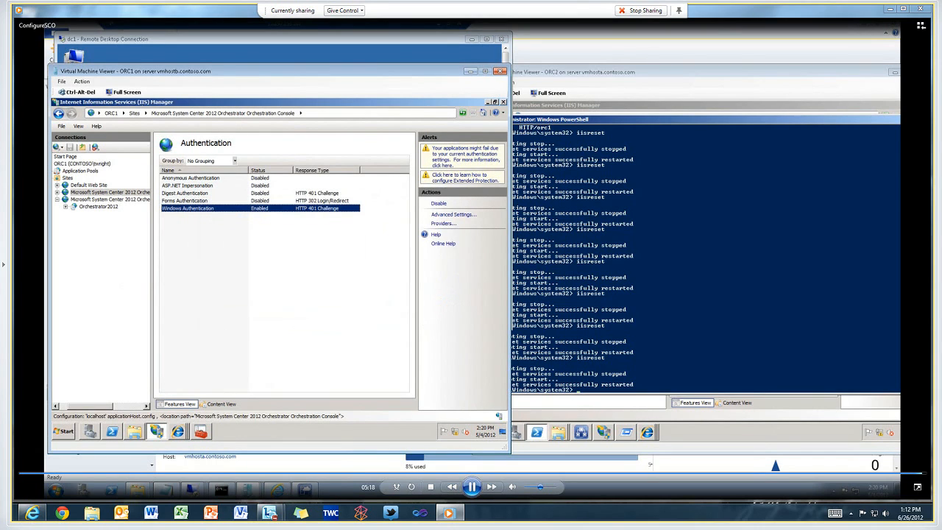